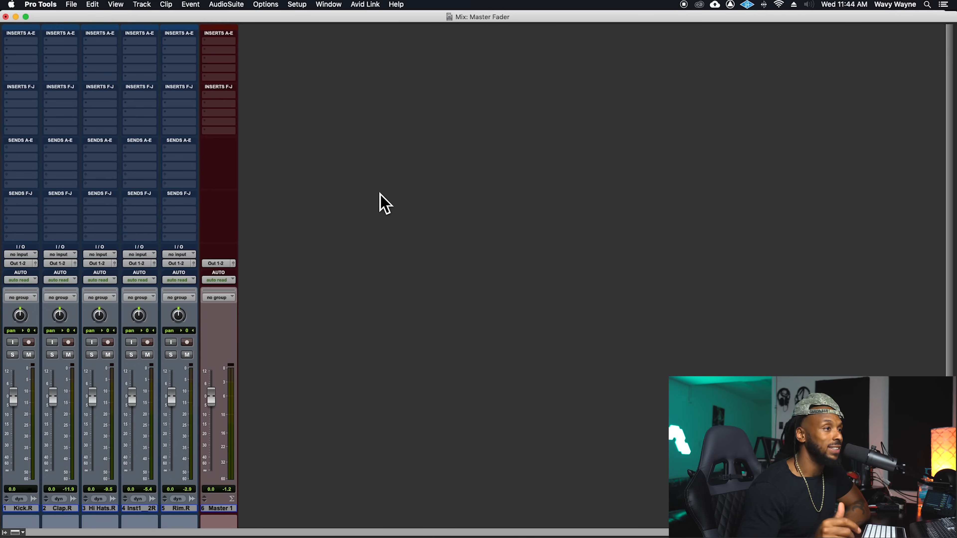
pyautogui.moveTo(221, 128)
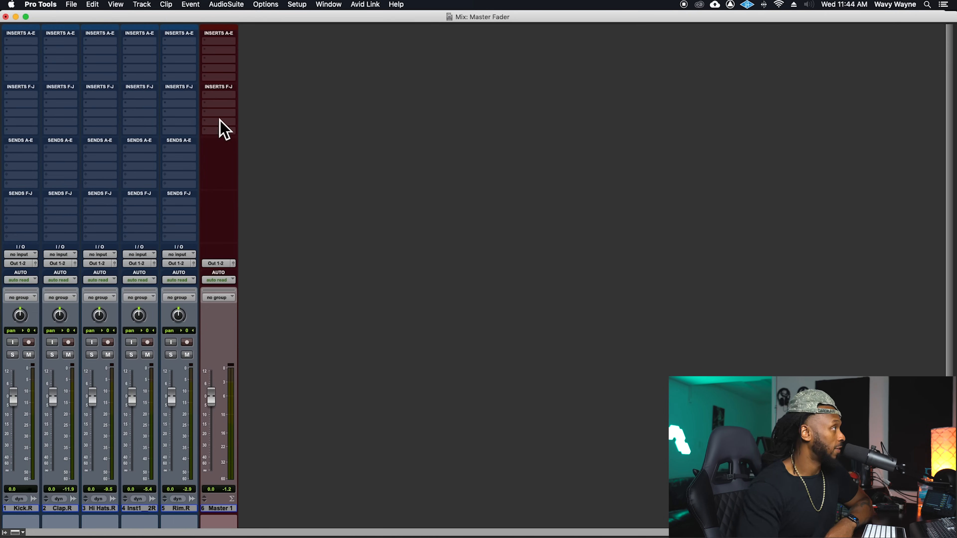
pyautogui.moveTo(227, 525)
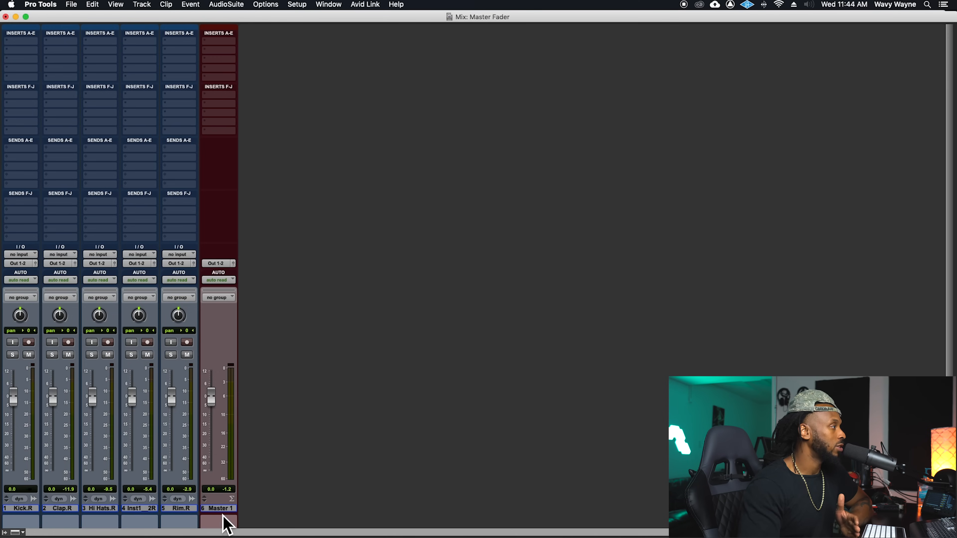
# Select Master 1 and ride its level down to about -11 dB, then back to 0.0
pyautogui.click(218, 508)
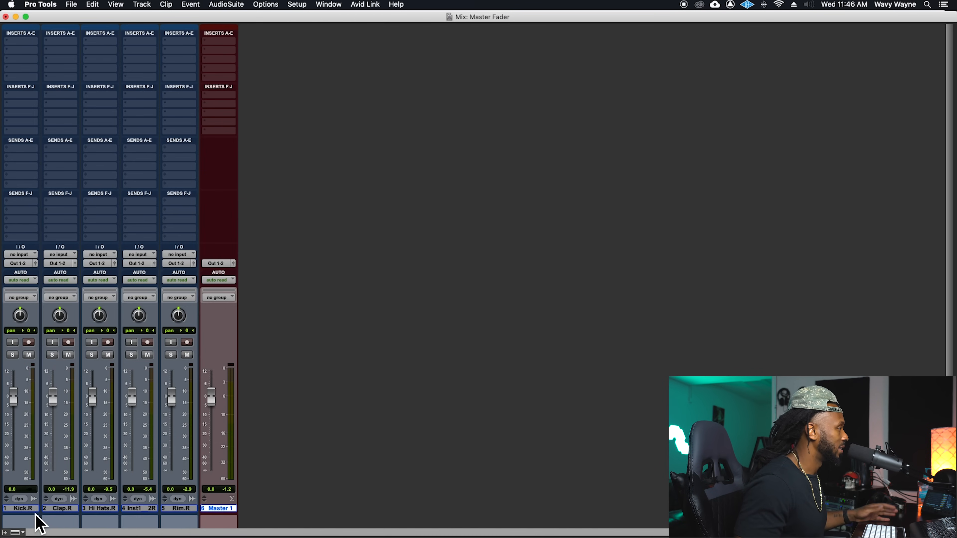
pyautogui.moveTo(160, 282)
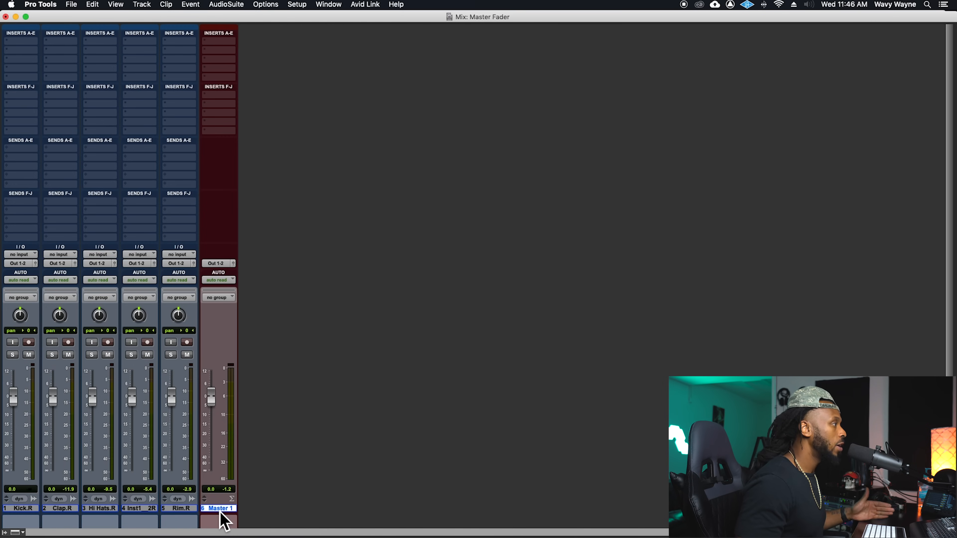
pyautogui.moveTo(205, 380)
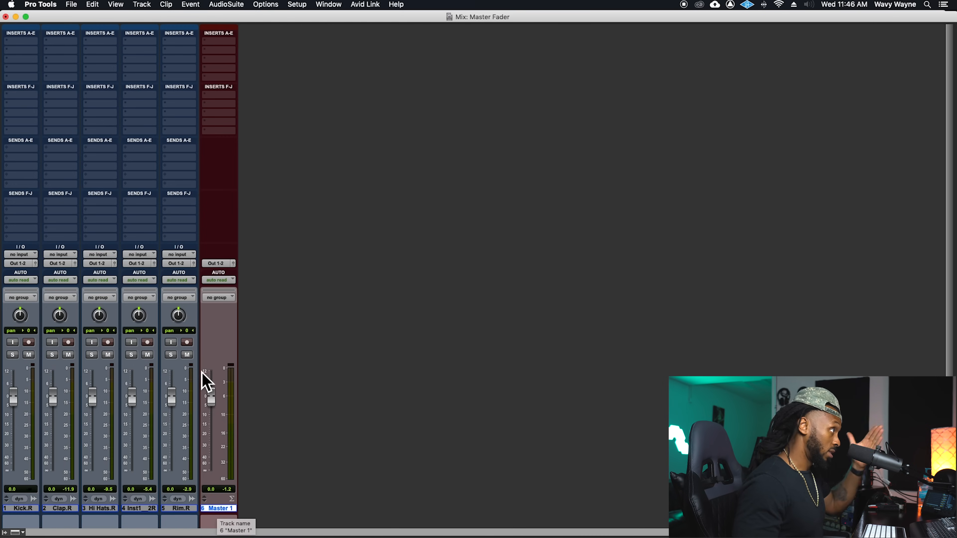
pyautogui.moveTo(329, 282)
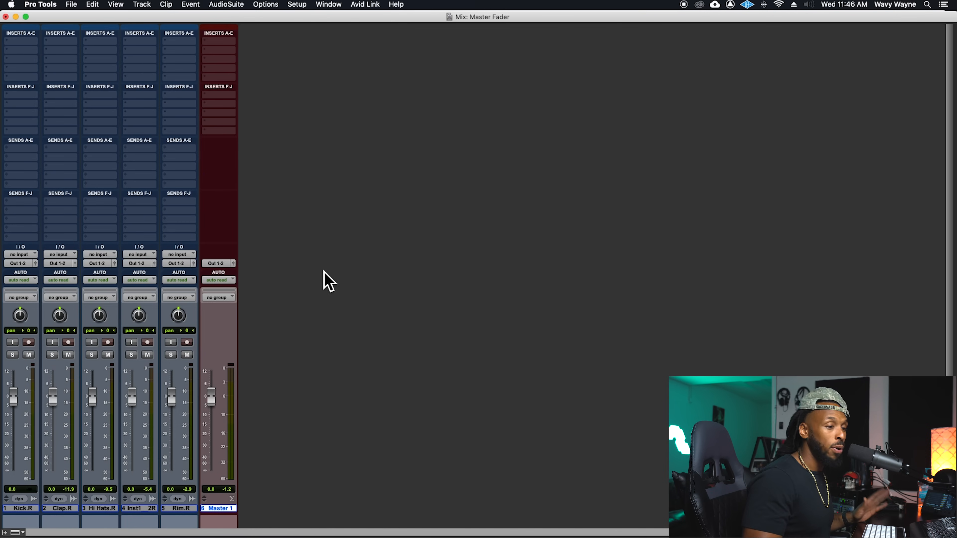
pyautogui.moveTo(321, 287)
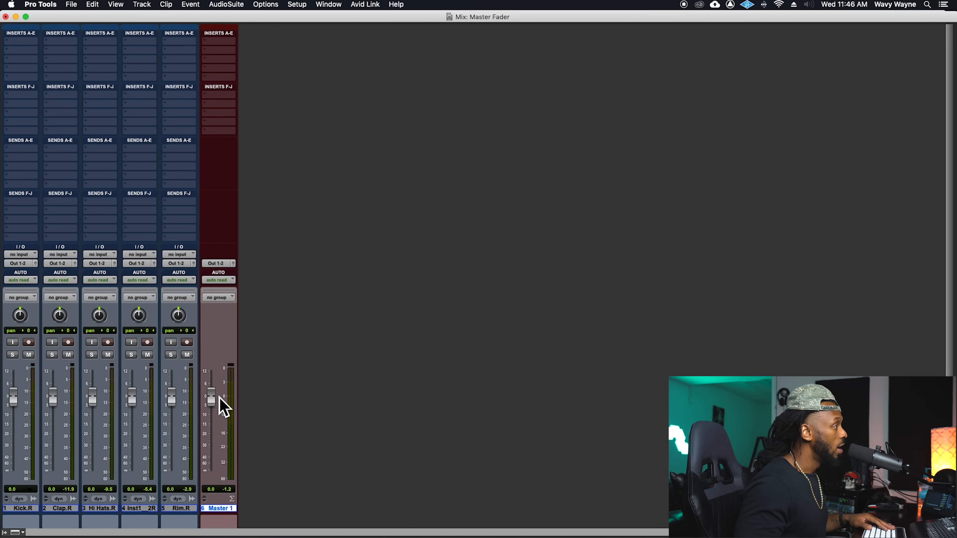
pyautogui.moveTo(220, 405)
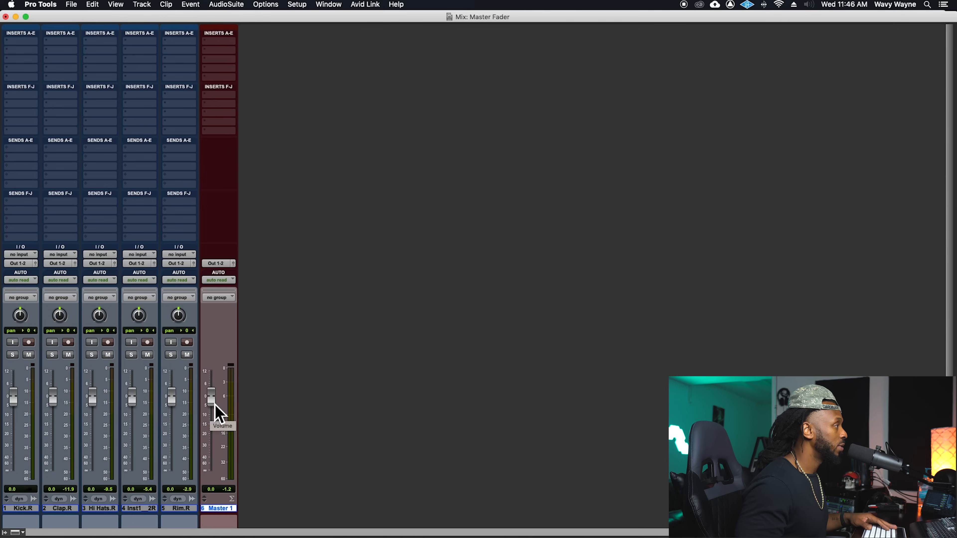
pyautogui.moveTo(213, 397); pyautogui.dragTo(212, 415)
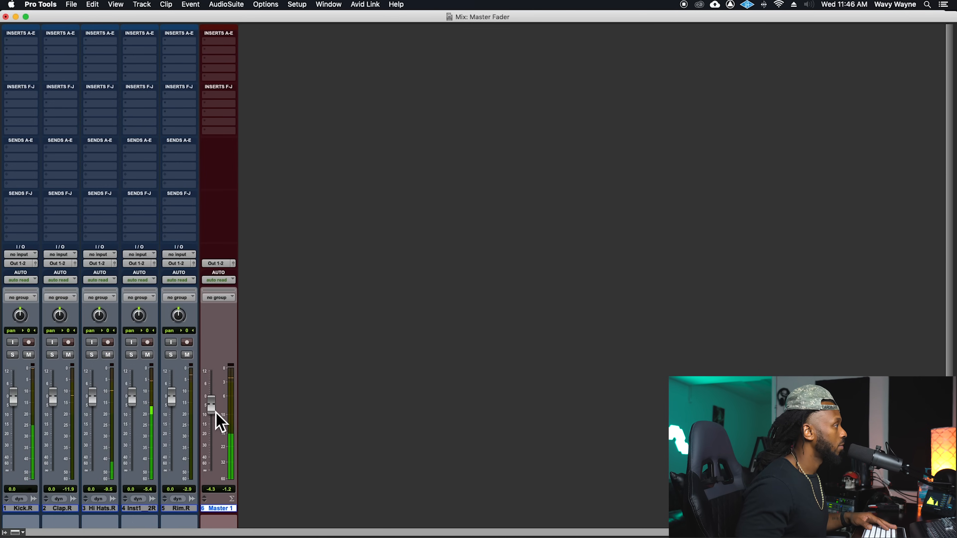
pyautogui.moveTo(211, 402); pyautogui.dragTo(211, 427)
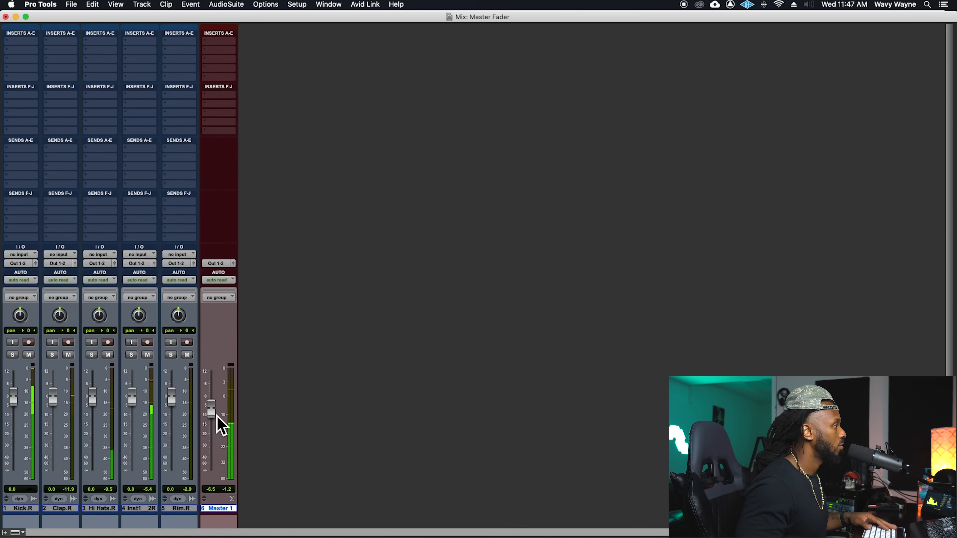
pyautogui.moveTo(211, 403); pyautogui.dragTo(212, 421)
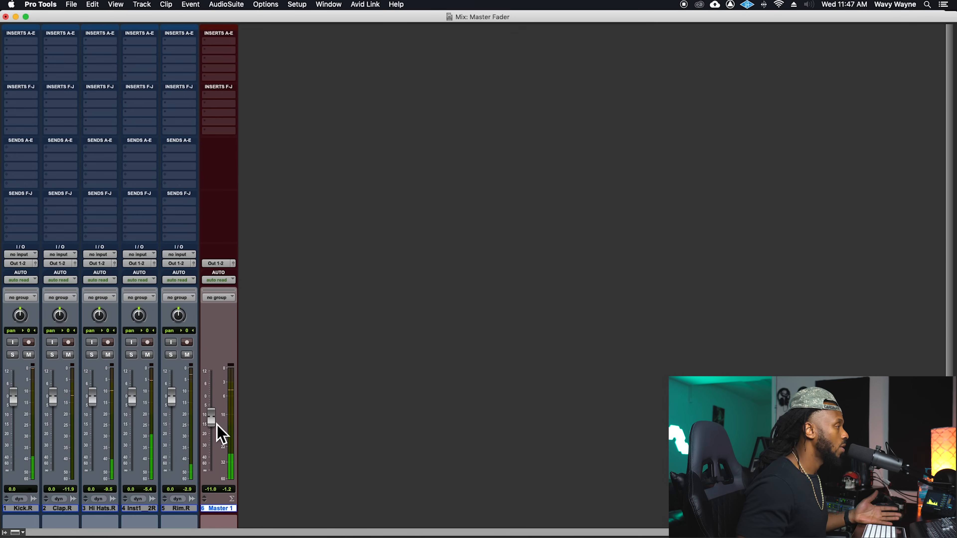
pyautogui.moveTo(210, 424); pyautogui.dragTo(211, 415)
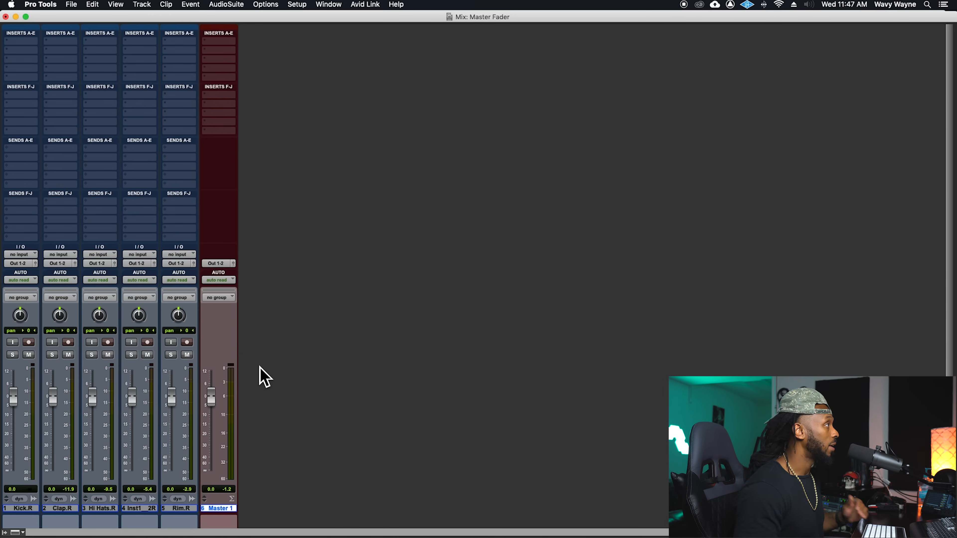
pyautogui.moveTo(264, 40)
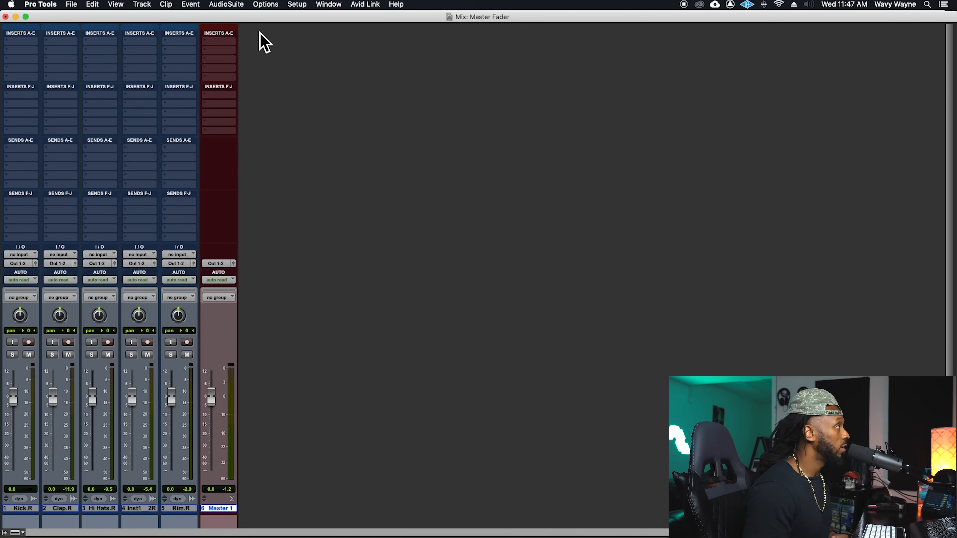
pyautogui.moveTo(223, 54)
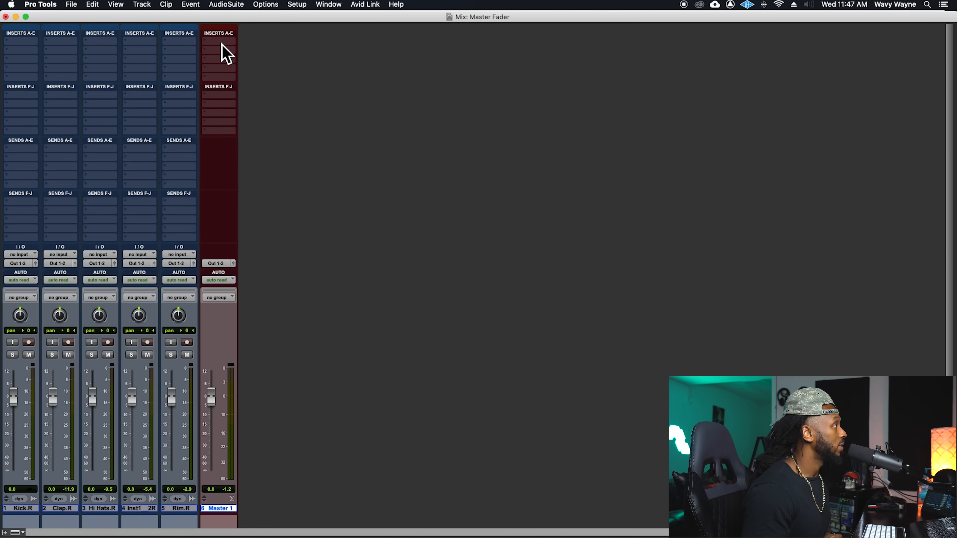
# Insert the stereo VU Meter on Master 1's first insert and raise the level near unity
pyautogui.click(218, 46)
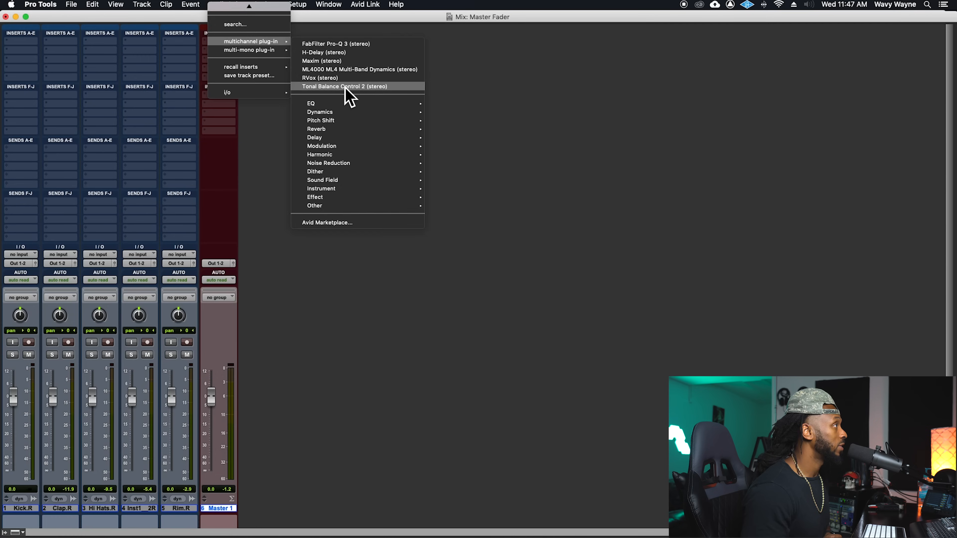
pyautogui.write('vu')
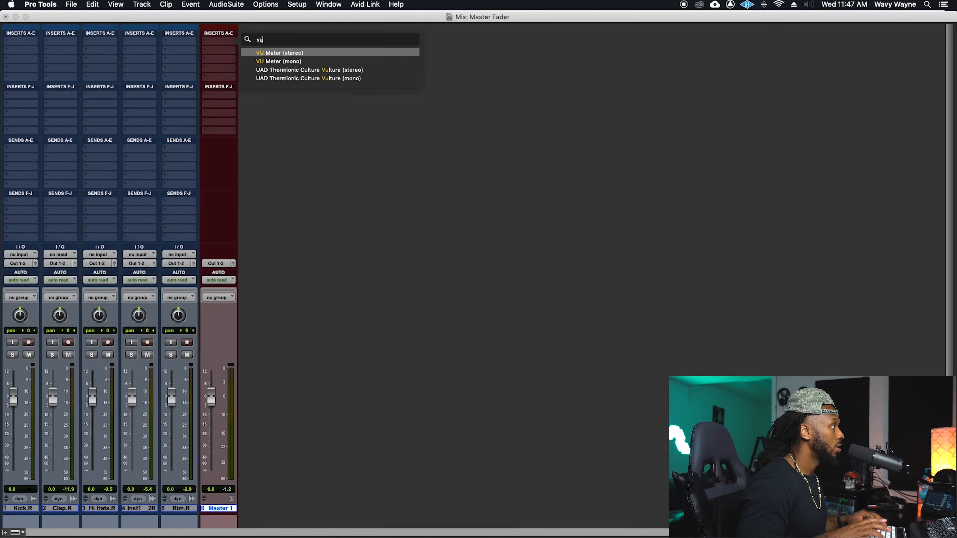
pyautogui.click(278, 52)
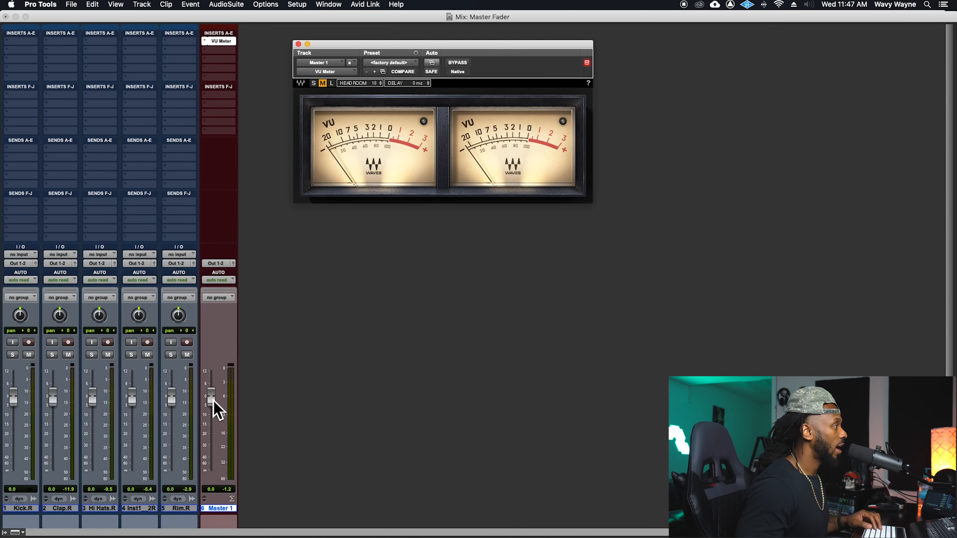
pyautogui.moveTo(220, 418)
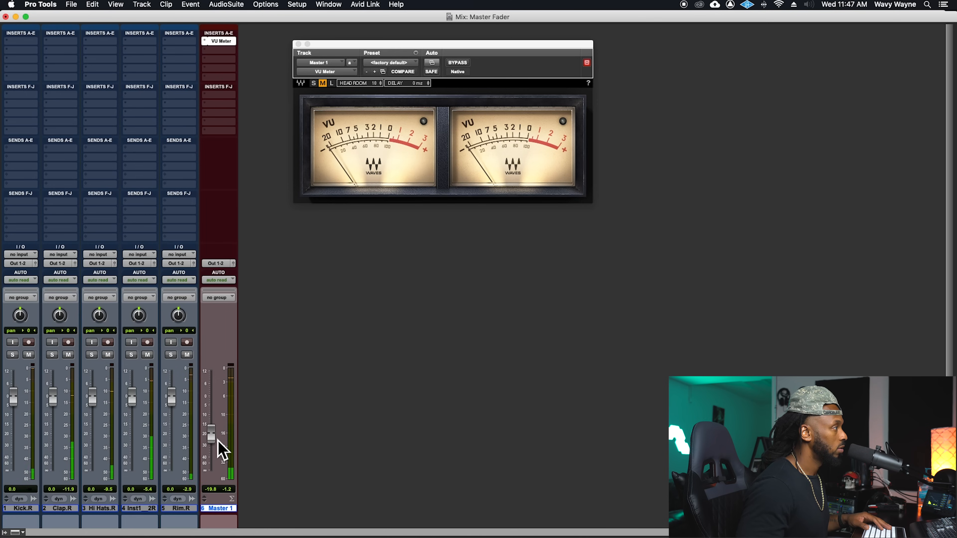
pyautogui.moveTo(211, 433); pyautogui.dragTo(210, 412)
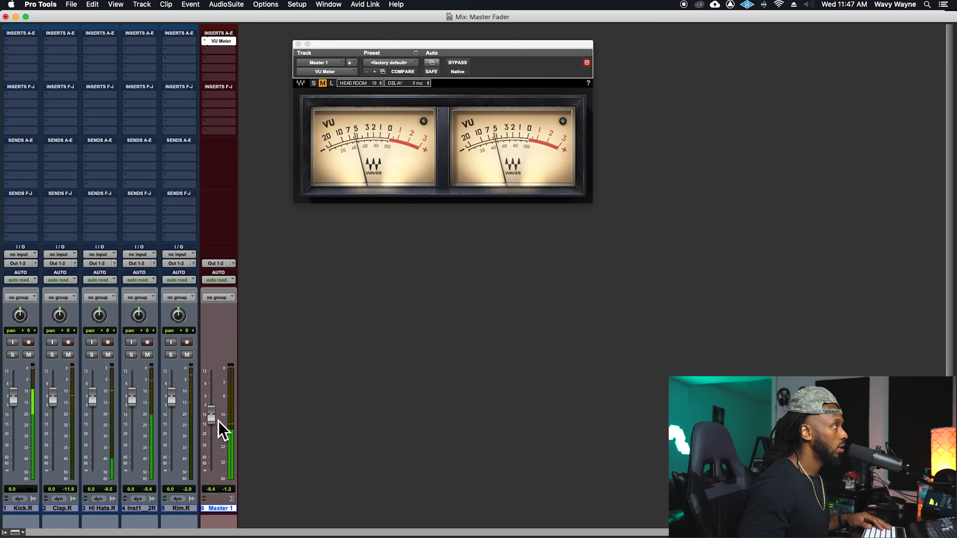
pyautogui.moveTo(212, 418); pyautogui.dragTo(212, 397)
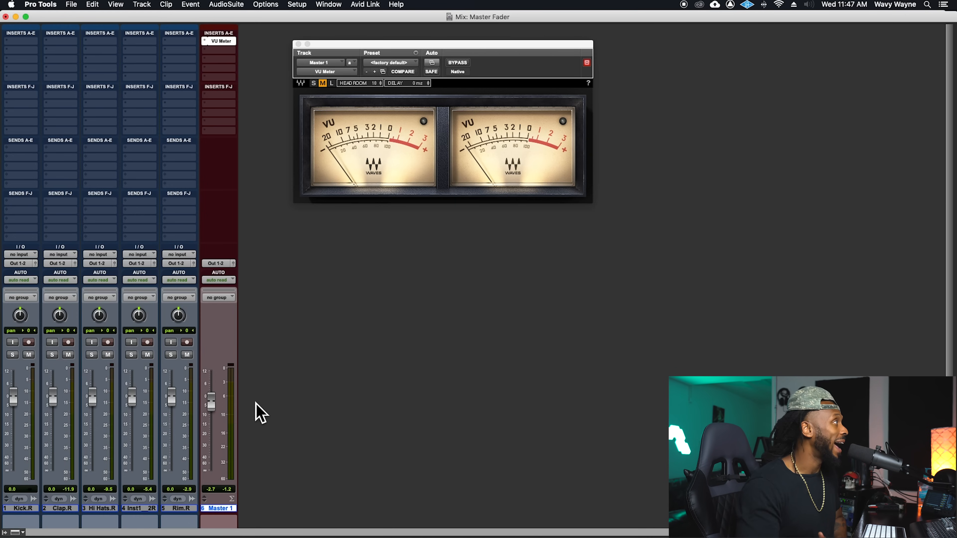
pyautogui.moveTo(235, 125)
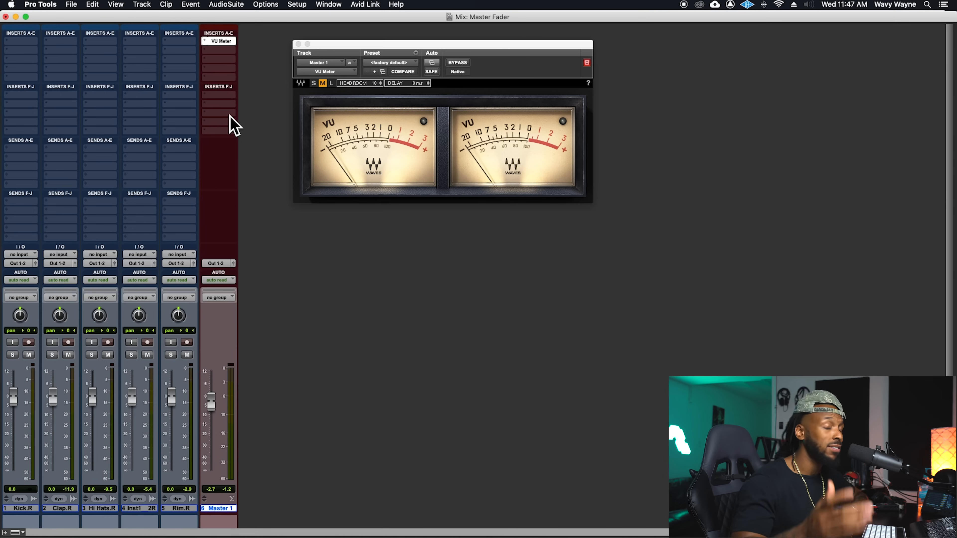
pyautogui.moveTo(264, 69)
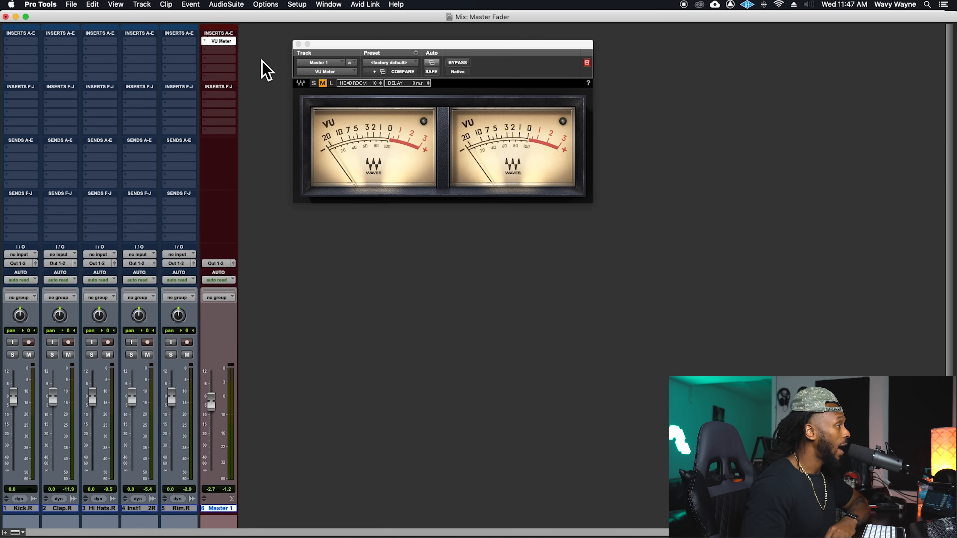
pyautogui.moveTo(298, 367)
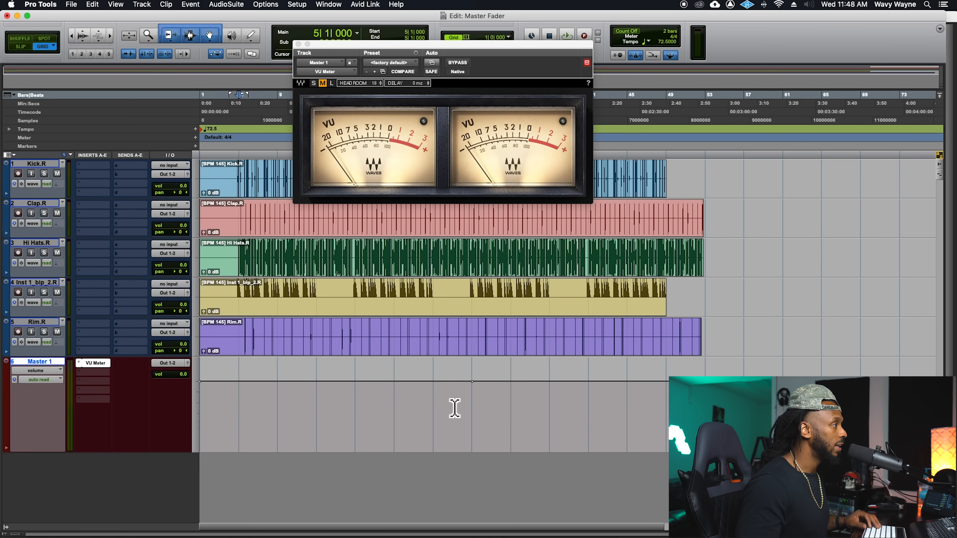
pyautogui.moveTo(530, 389)
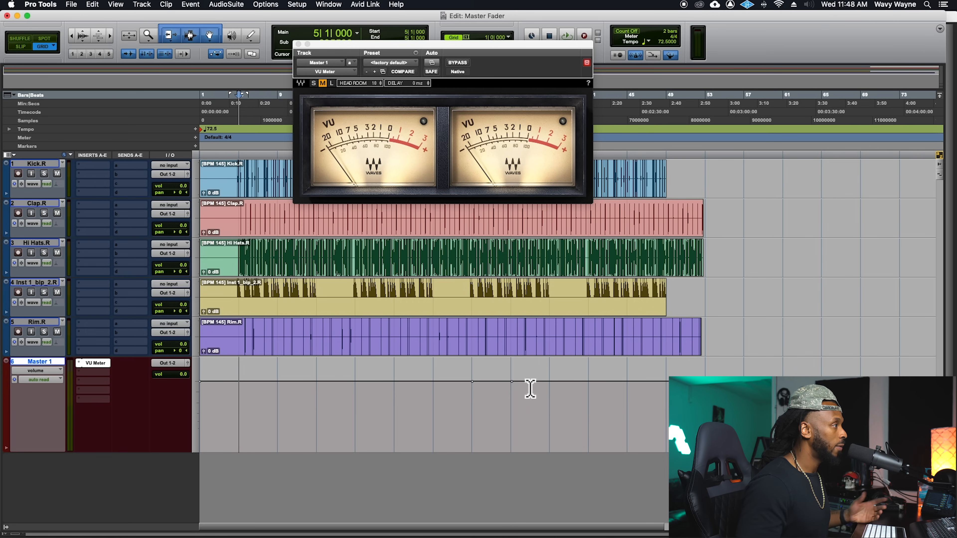
# Switch the session from the Edit window to the Mix window
pyautogui.moveTo(472, 381); pyautogui.dragTo(513, 427)
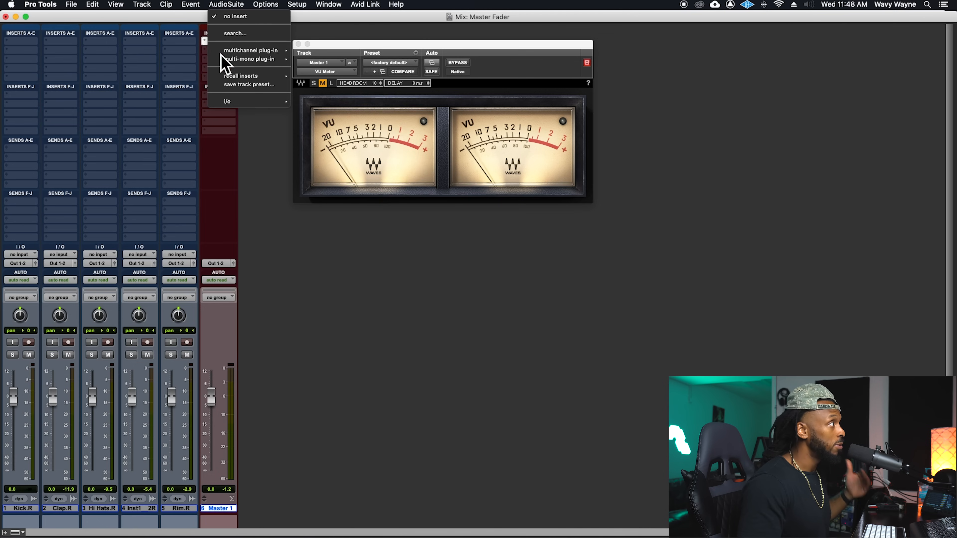
# Dismiss the insert plug-in list, keeping only the VU Meter on Master 1
pyautogui.click(251, 59)
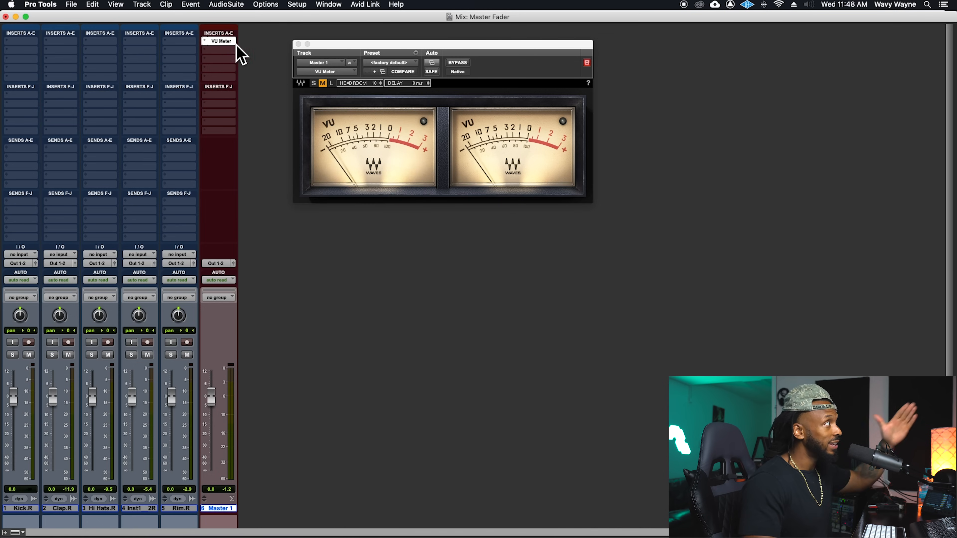
pyautogui.moveTo(228, 61)
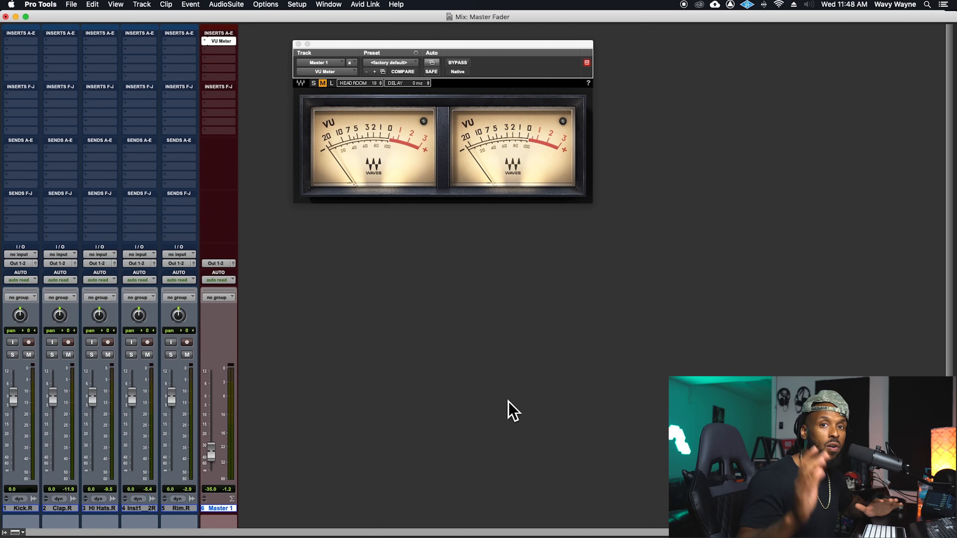
pyautogui.moveTo(302, 465)
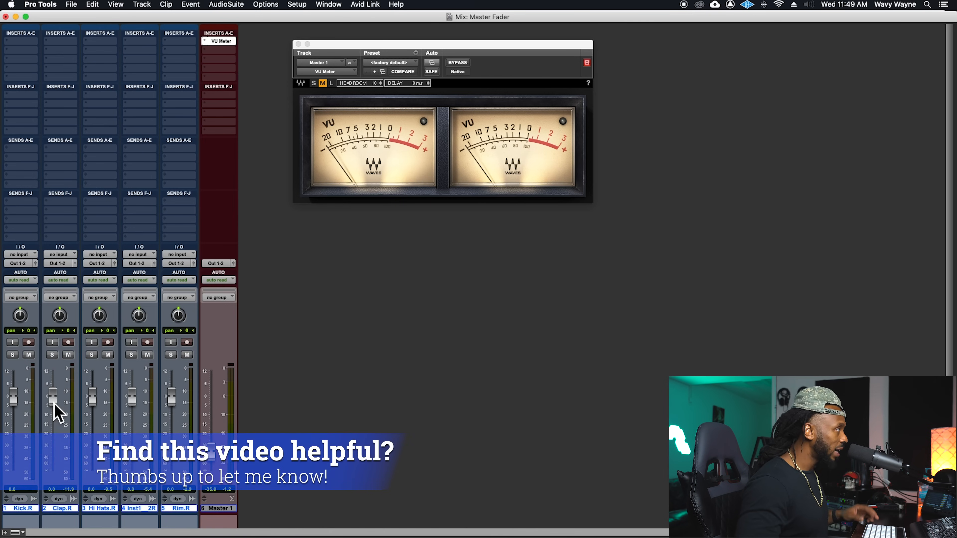
pyautogui.moveTo(100, 305)
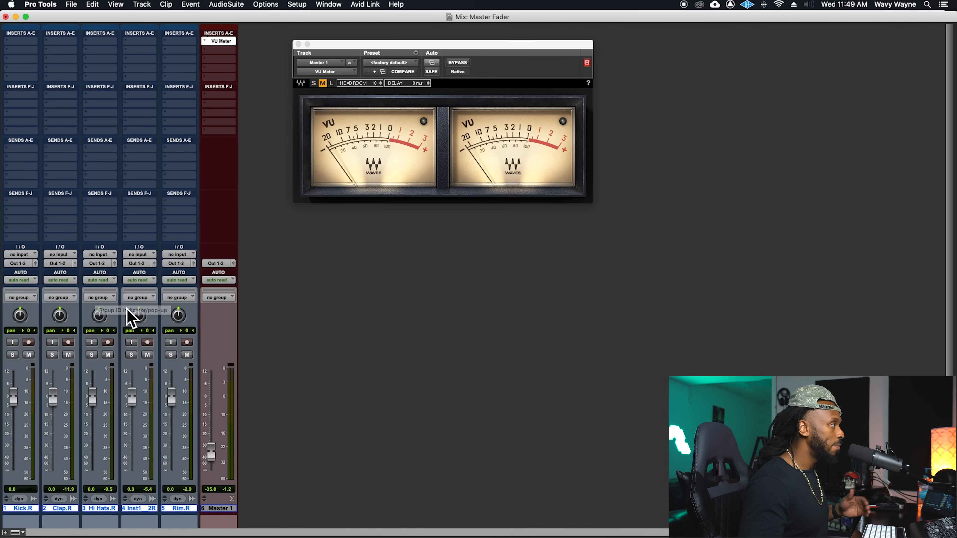
pyautogui.moveTo(130, 317)
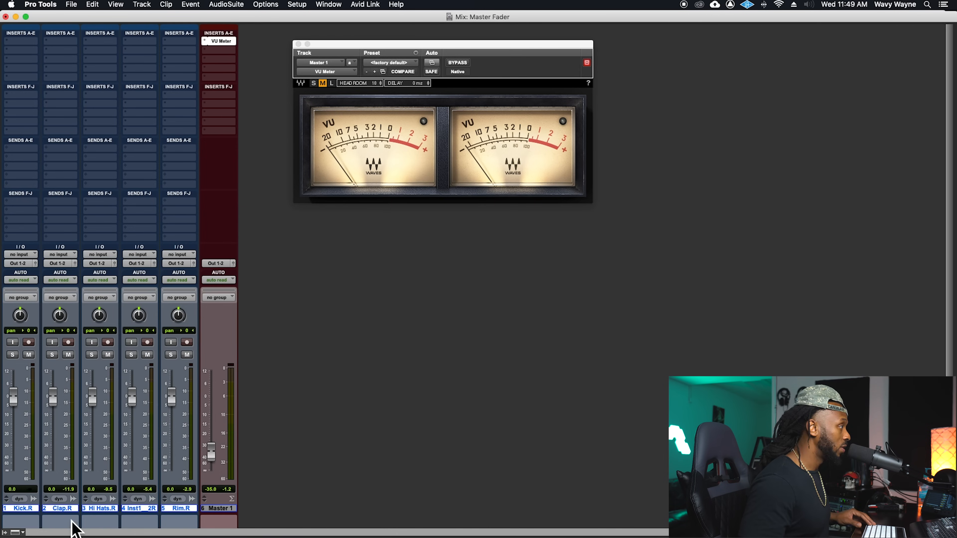
pyautogui.moveTo(182, 526)
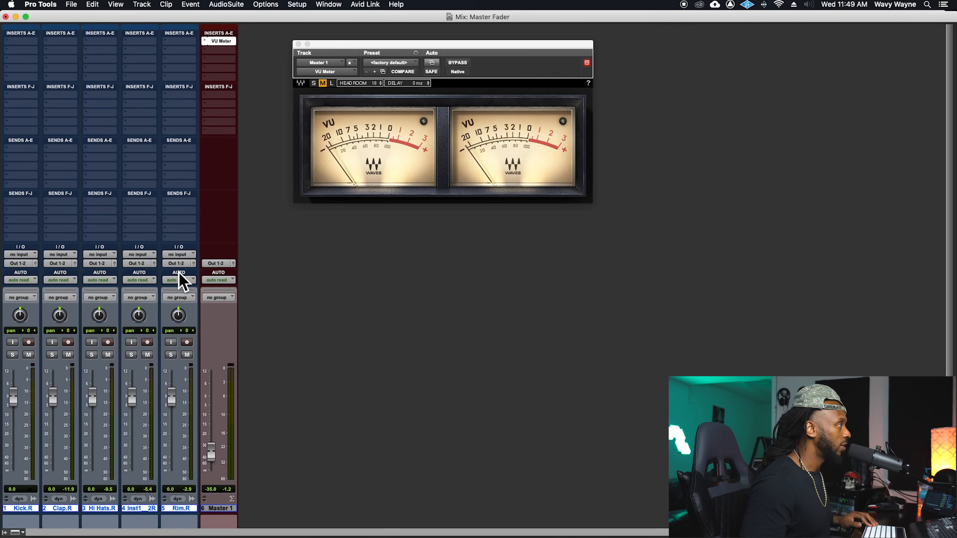
pyautogui.moveTo(179, 263)
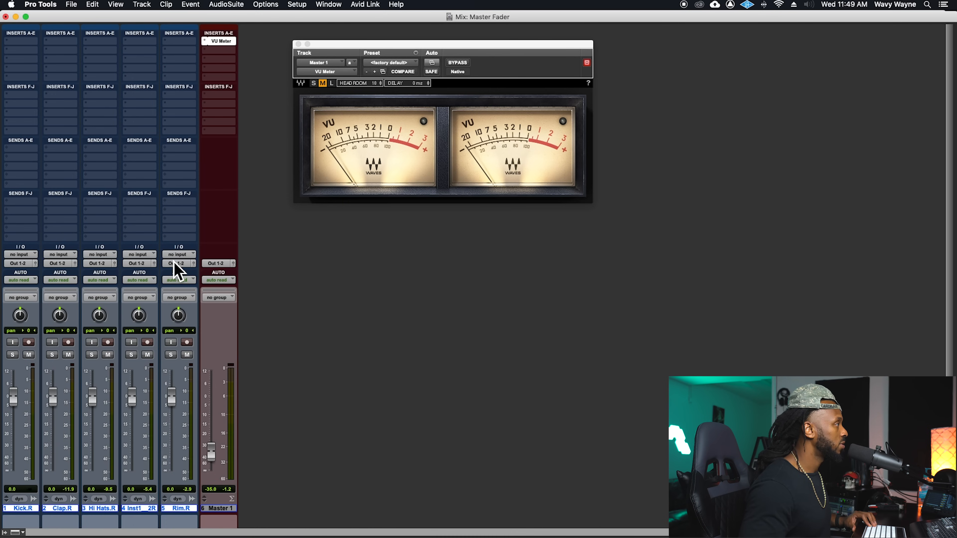
# Create a new stereo aux input named SUBMASTER from Rim's output selector
pyautogui.click(177, 263)
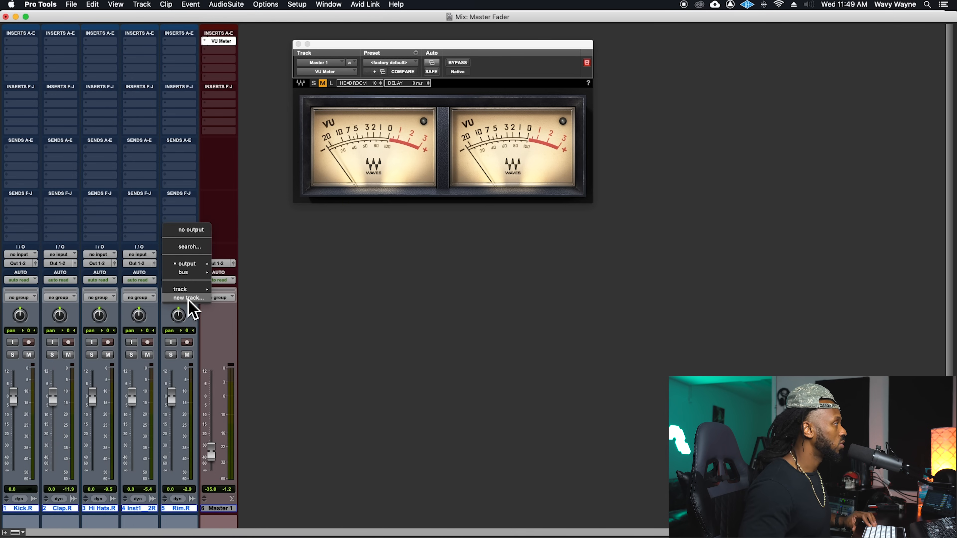
pyautogui.click(188, 298)
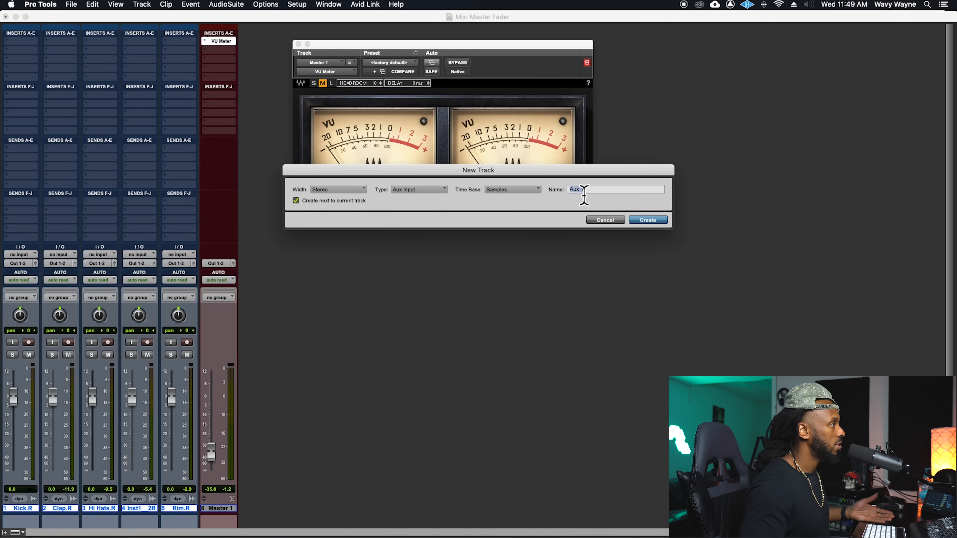
pyautogui.write('1')
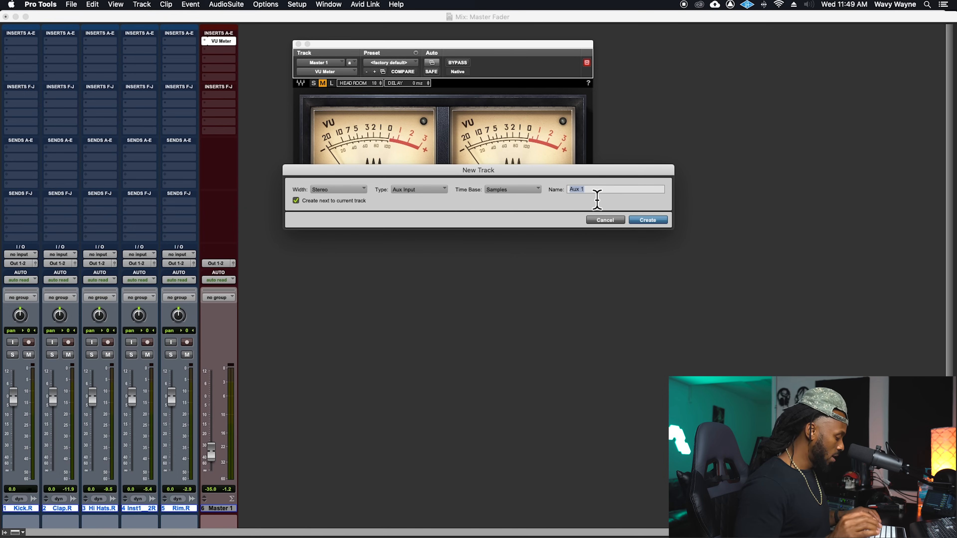
pyautogui.write('SUB')
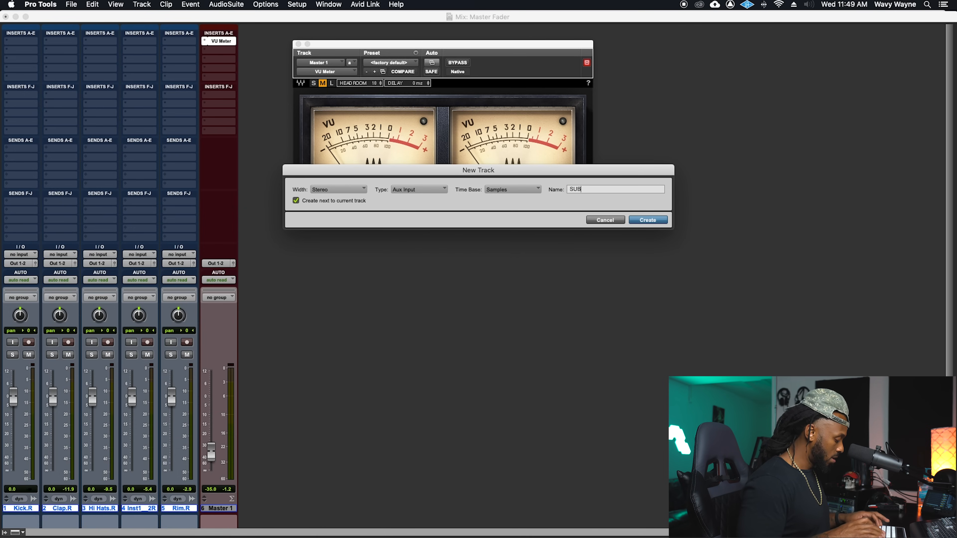
pyautogui.write('MASTER')
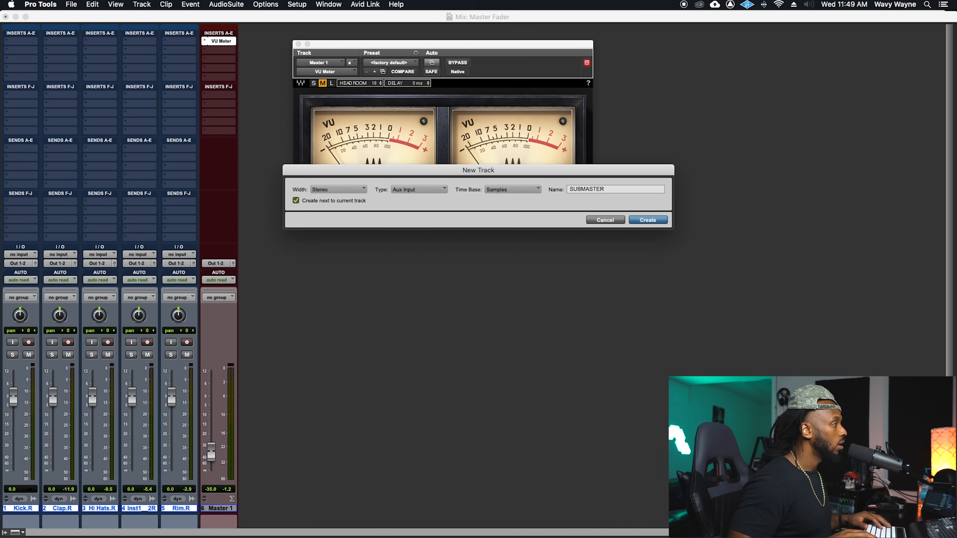
pyautogui.click(647, 220)
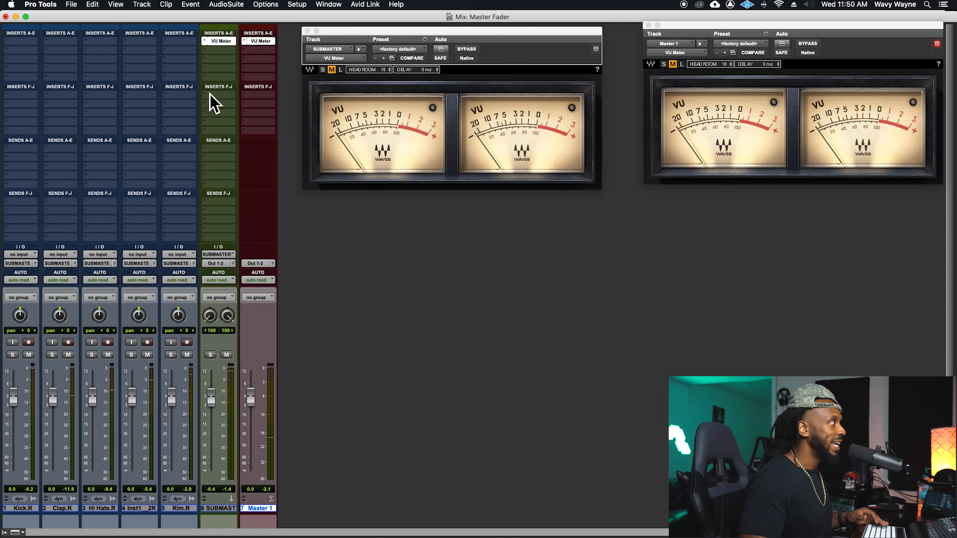
pyautogui.moveTo(238, 512)
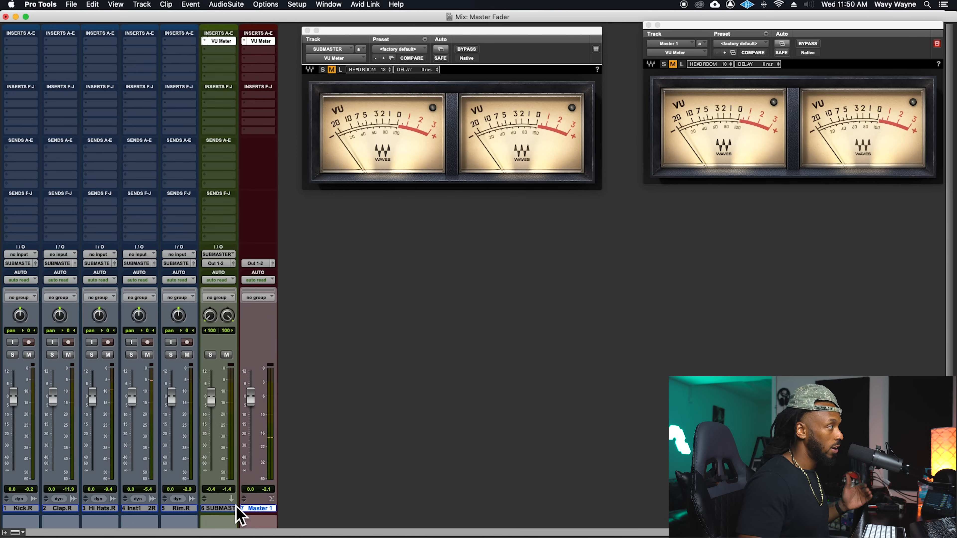
# Select the SUBMASTER aux track carrying its own VU Meter
pyautogui.click(217, 508)
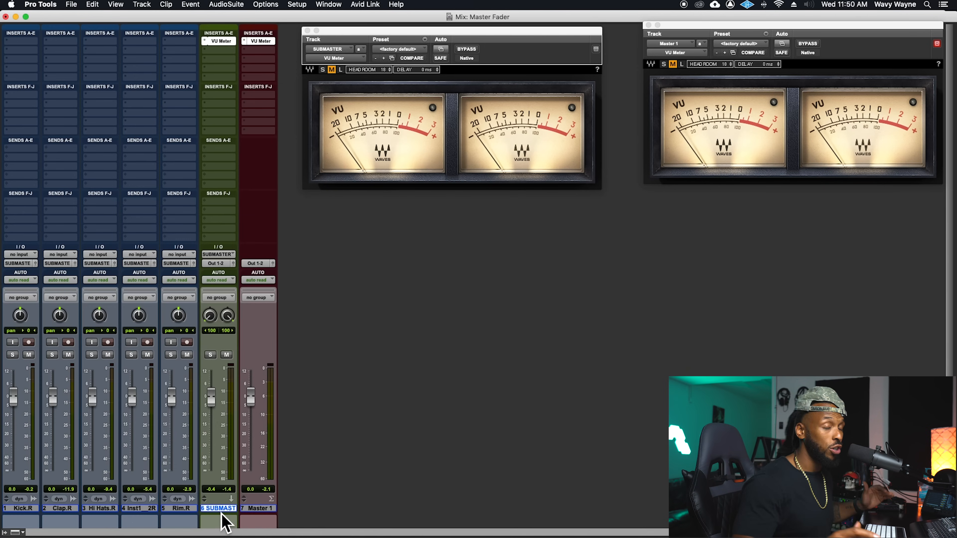
pyautogui.moveTo(237, 49)
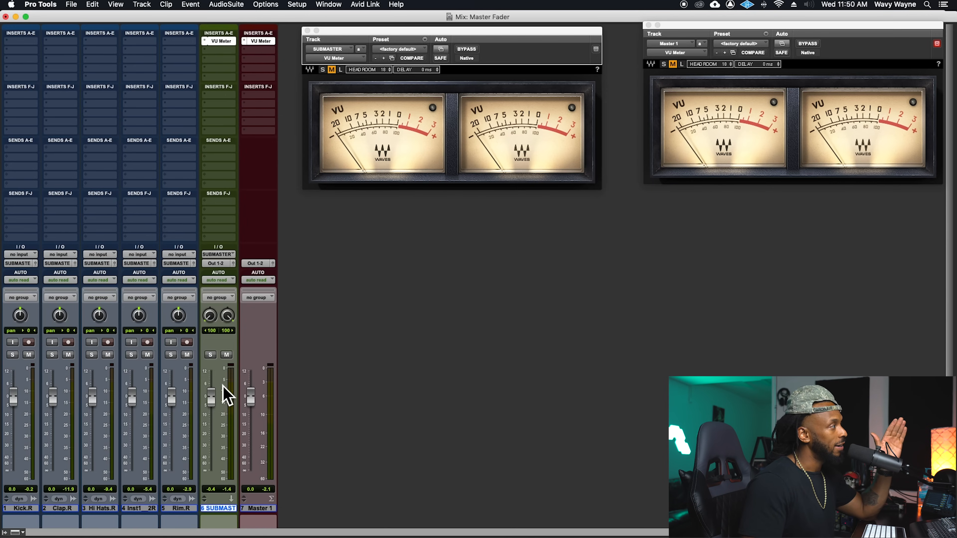
pyautogui.moveTo(236, 101)
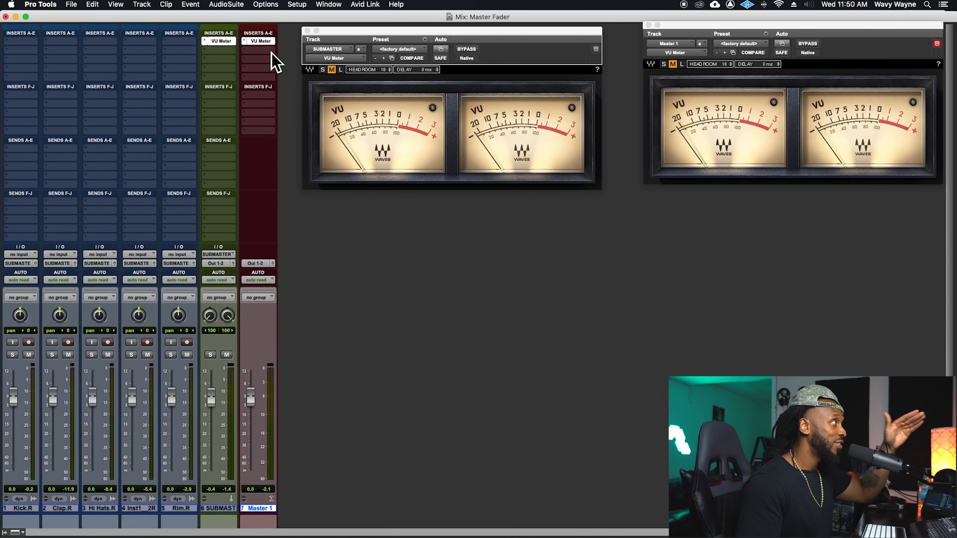
pyautogui.moveTo(275, 452)
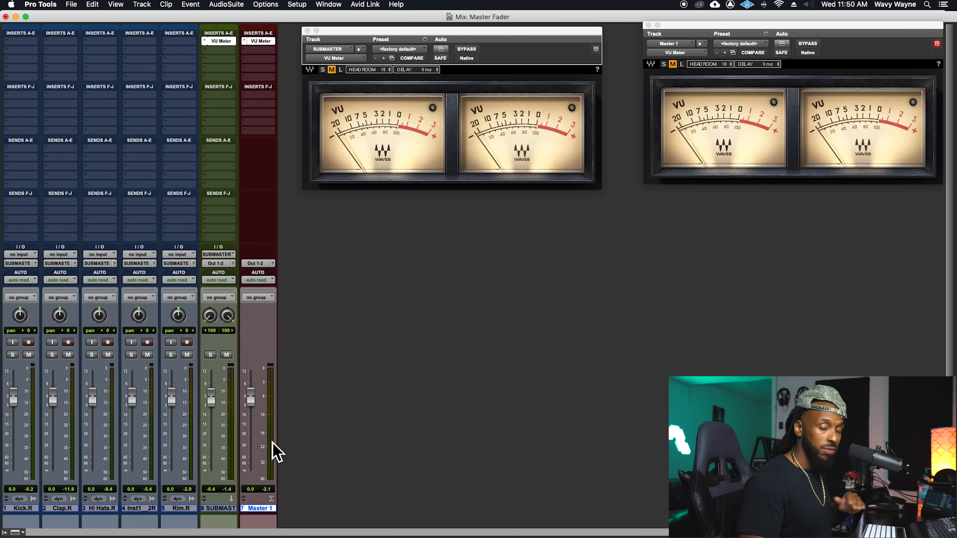
pyautogui.moveTo(220, 421)
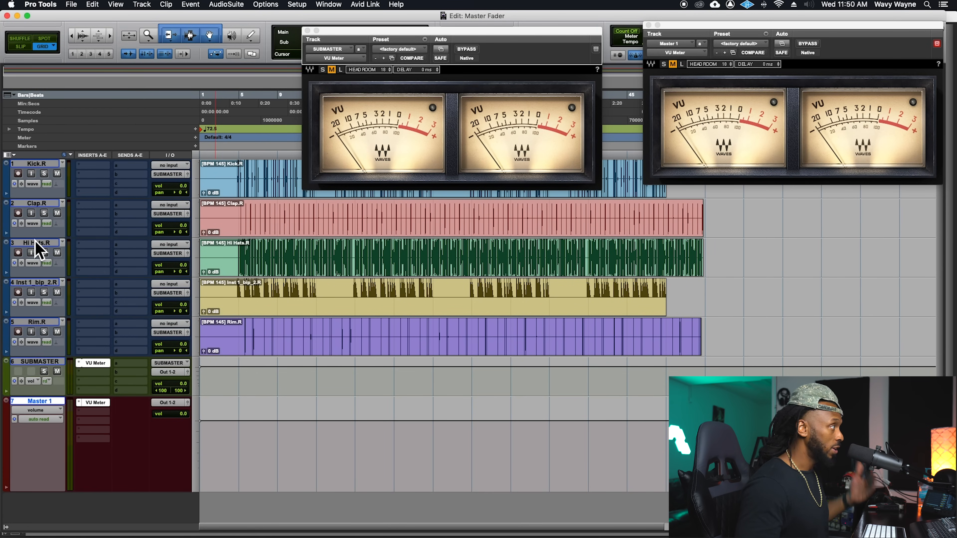
# Remove the volume automation ramp on the SUBMASTER track
pyautogui.click(38, 361)
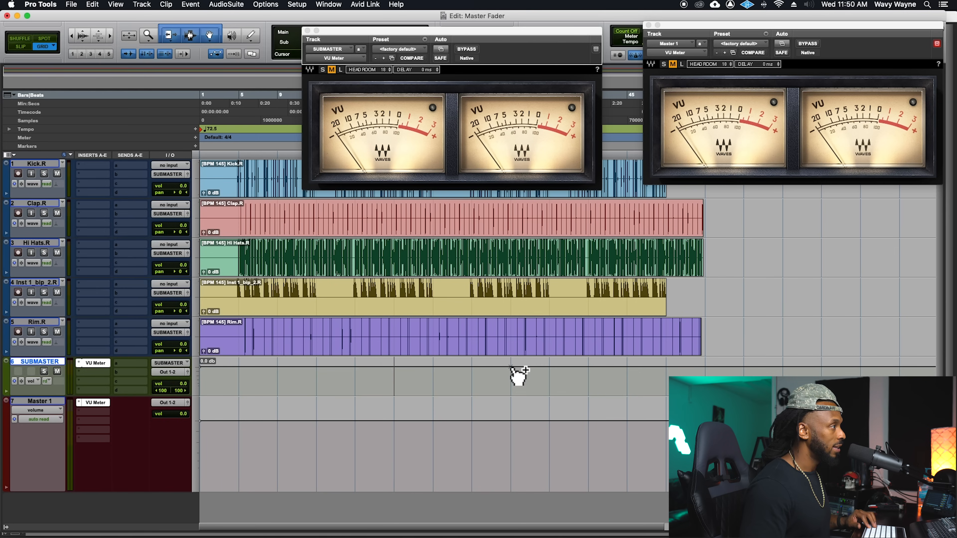
pyautogui.moveTo(558, 375)
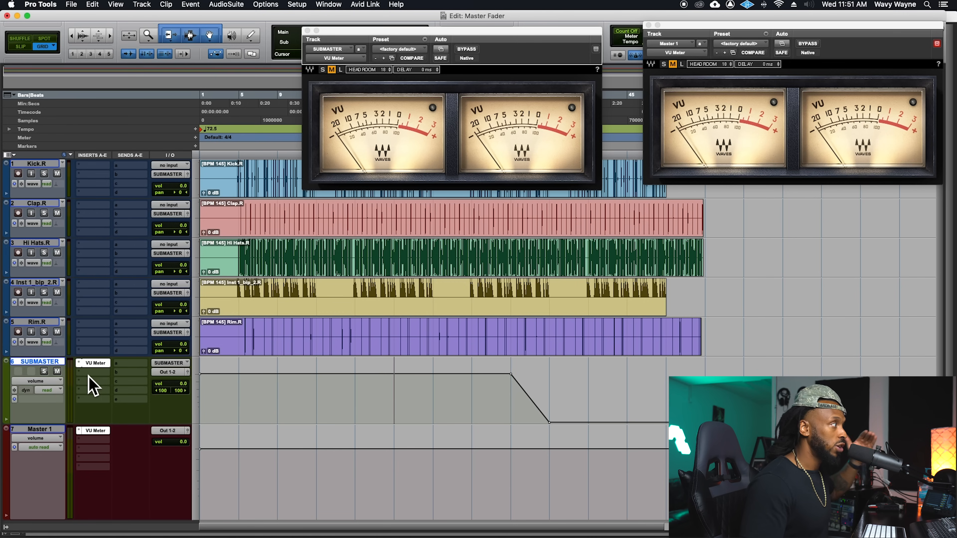
pyautogui.moveTo(98, 394)
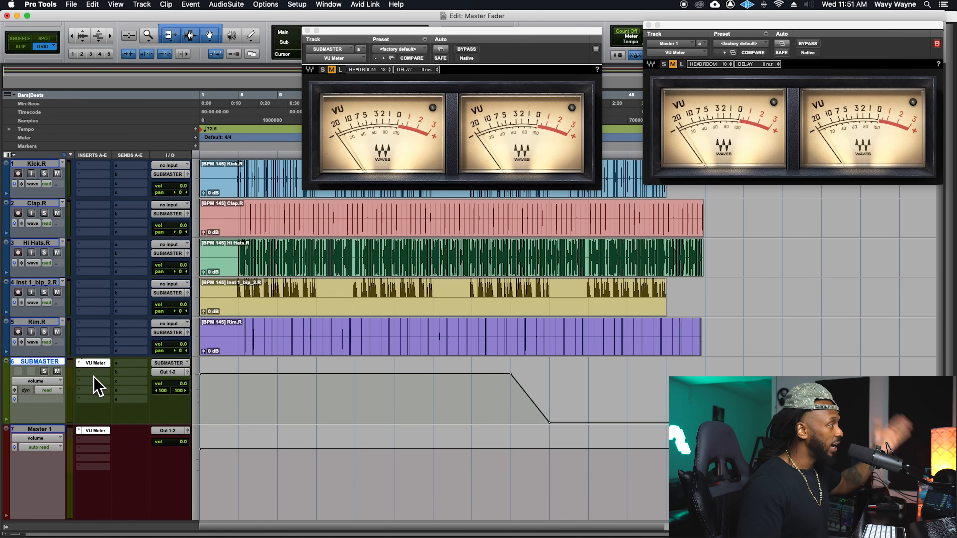
pyautogui.moveTo(78, 378)
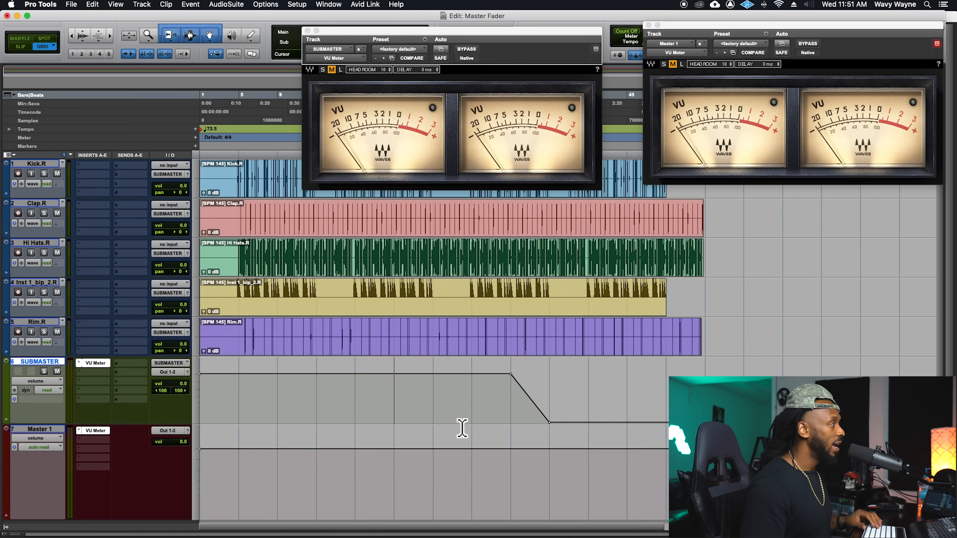
pyautogui.moveTo(517, 405)
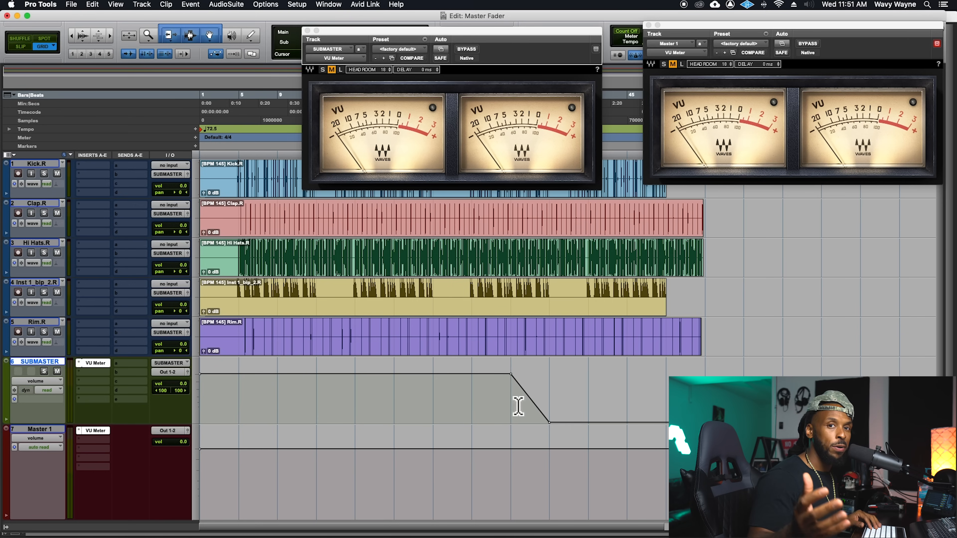
pyautogui.moveTo(389, 406)
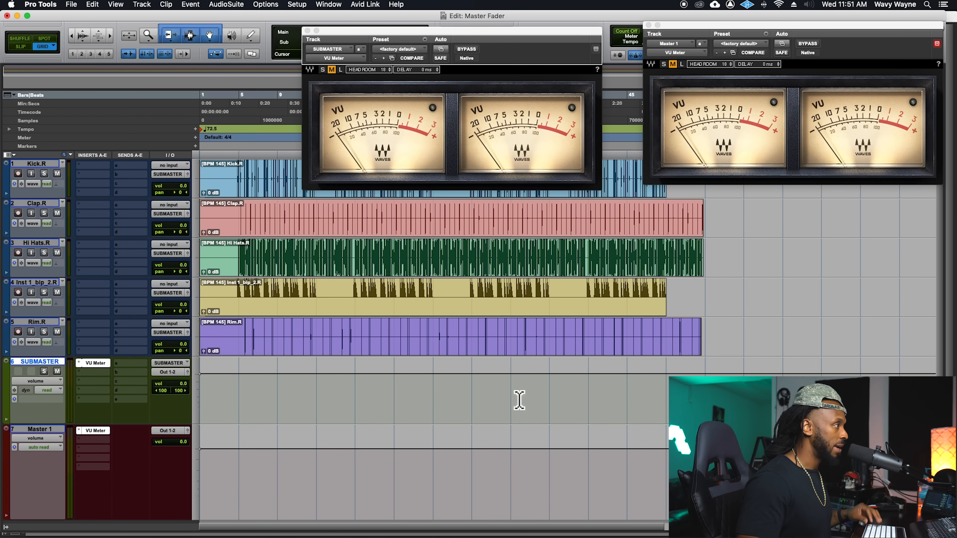
pyautogui.moveTo(518, 459)
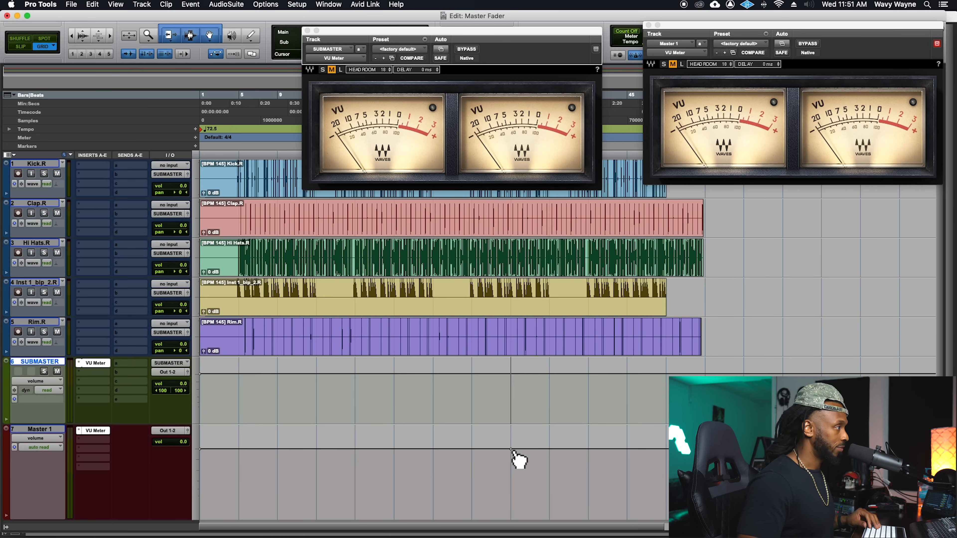
pyautogui.moveTo(558, 460)
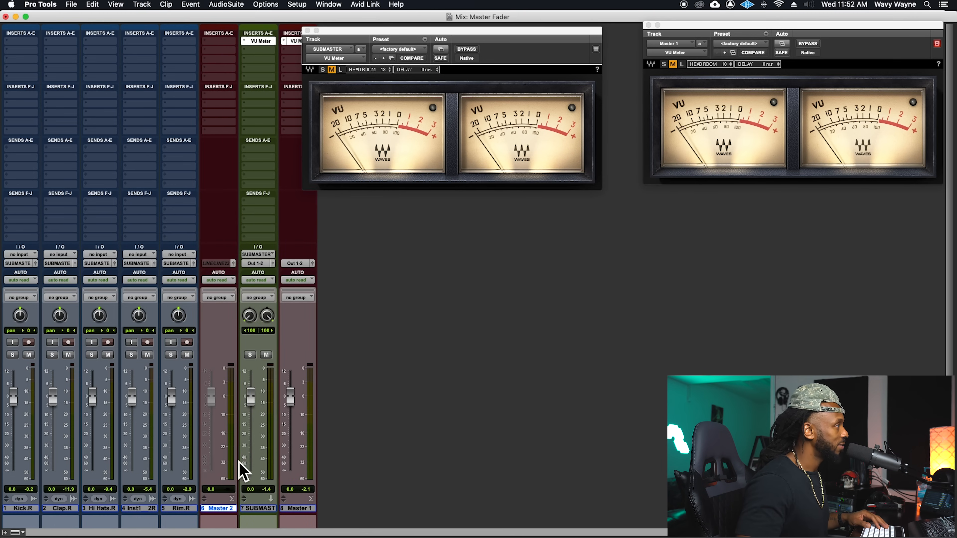
pyautogui.moveTo(226, 278)
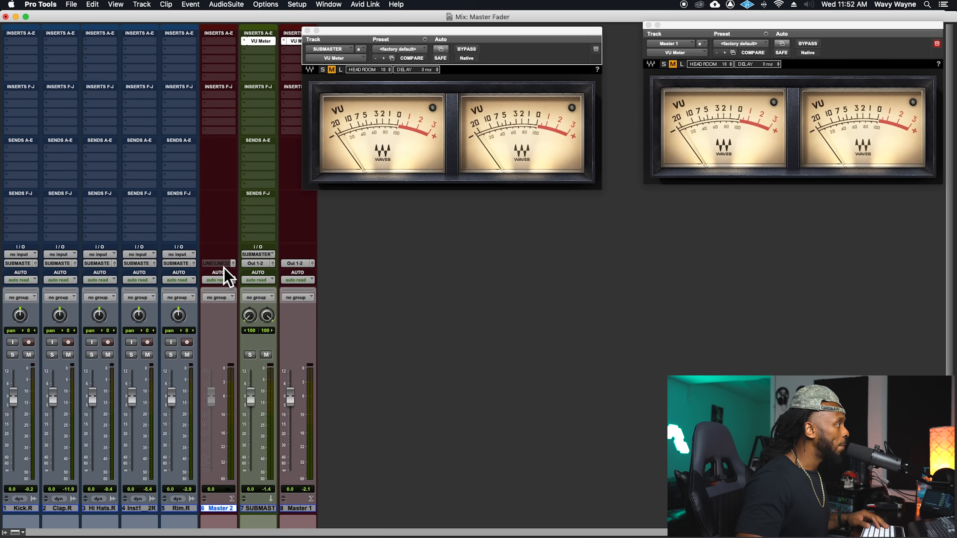
# Route Master 2 to the SUBMASTER bus and open SUBMASTER's next insert list
pyautogui.click(218, 263)
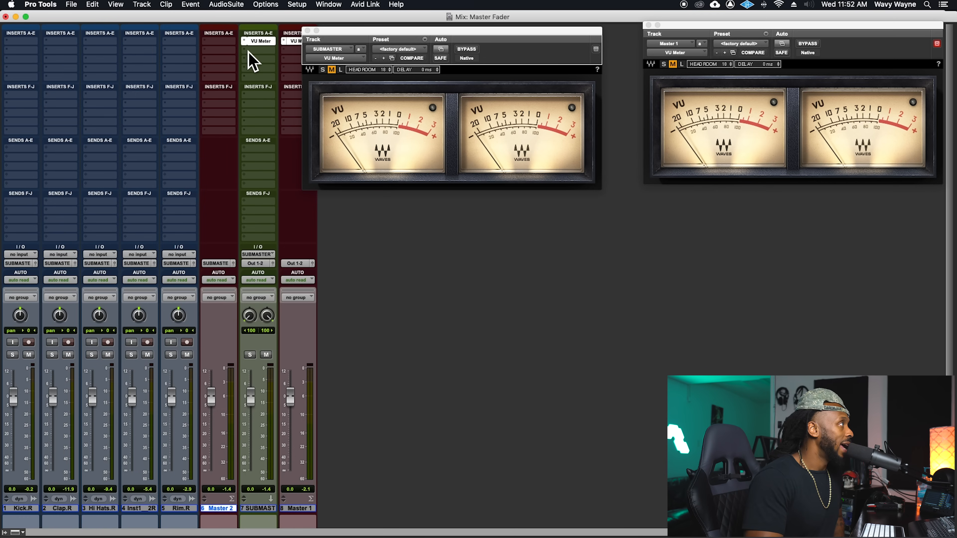
pyautogui.click(258, 40)
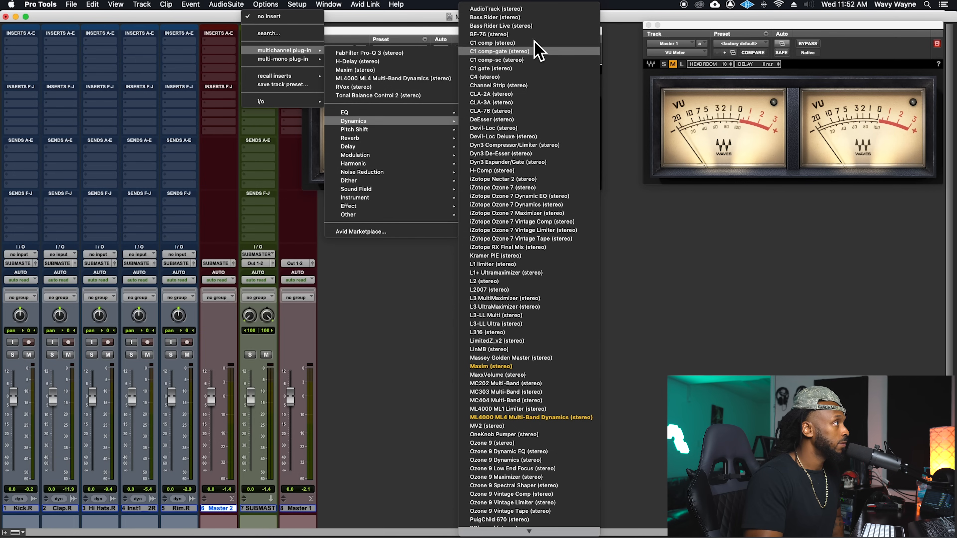
pyautogui.moveTo(536, 293)
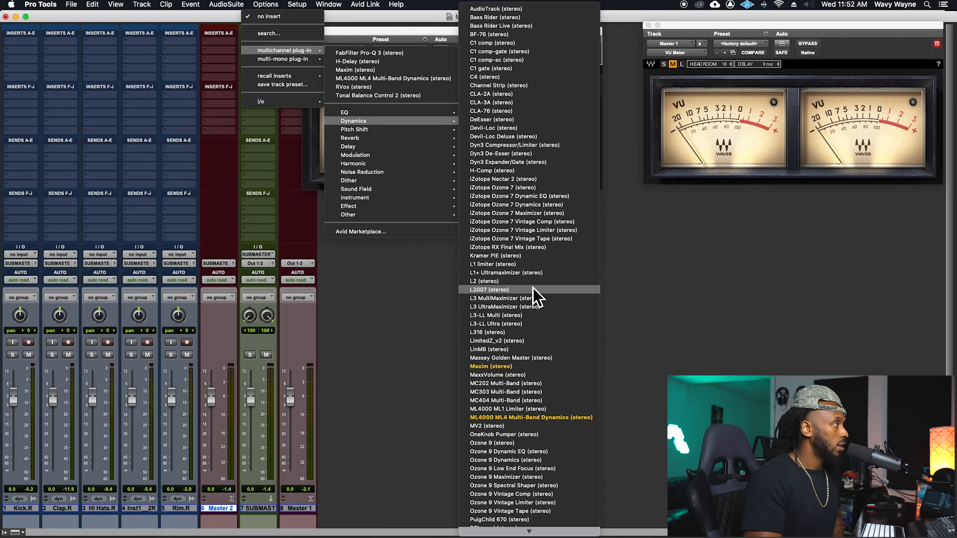
# Insert the stereo L2 limiter on SUBMASTER after the VU Meter
pyautogui.click(485, 281)
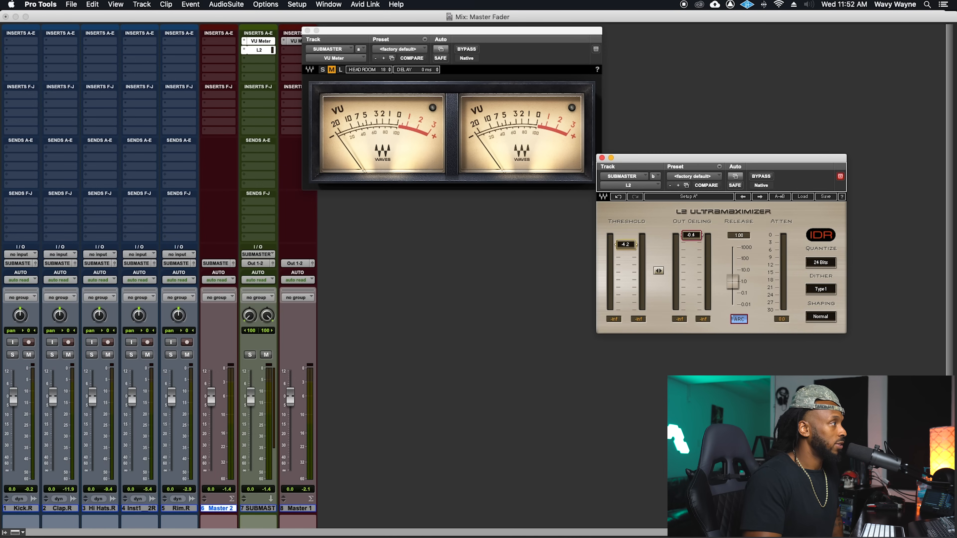
# Lower the L2 threshold on SUBMASTER and pull the Master 2 level down
pyautogui.moveTo(625, 244); pyautogui.dragTo(626, 247)
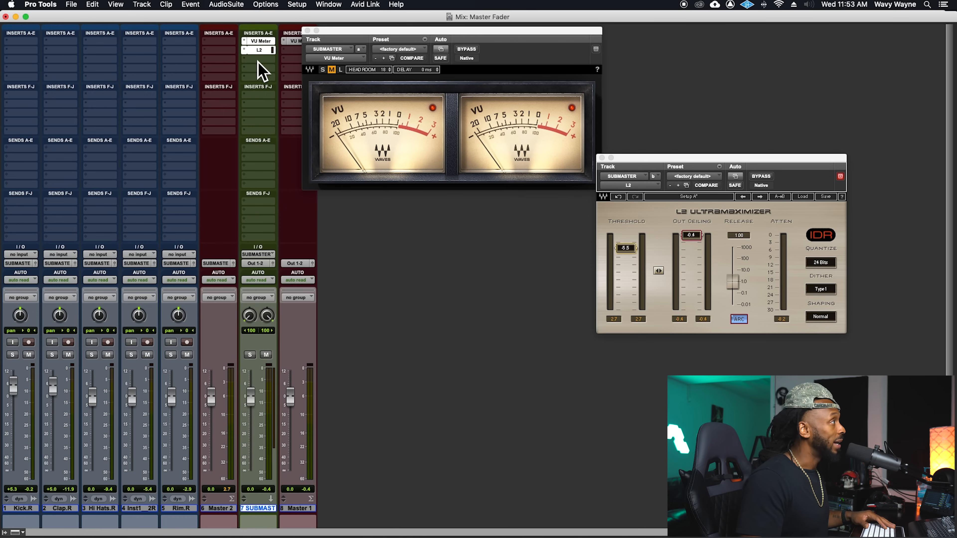
pyautogui.moveTo(350, 116)
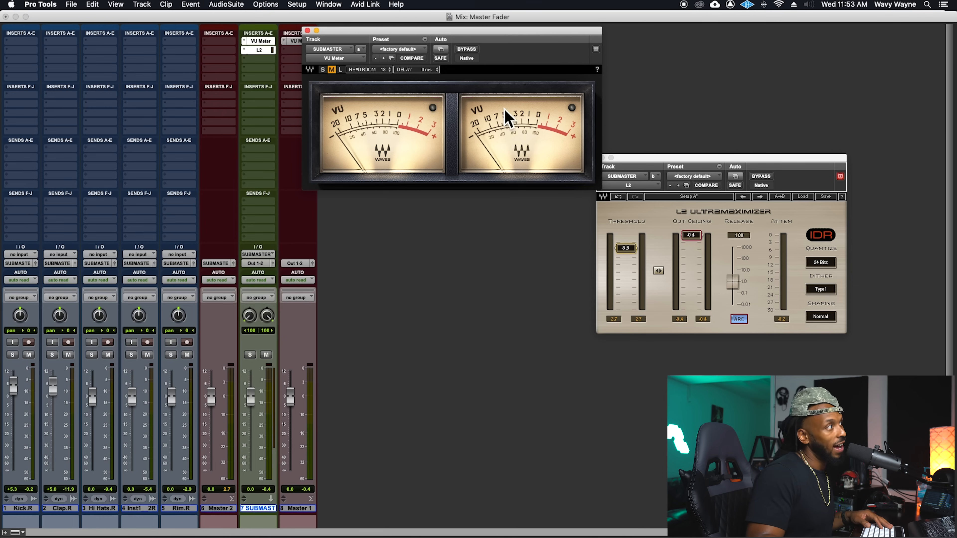
pyautogui.moveTo(451, 120)
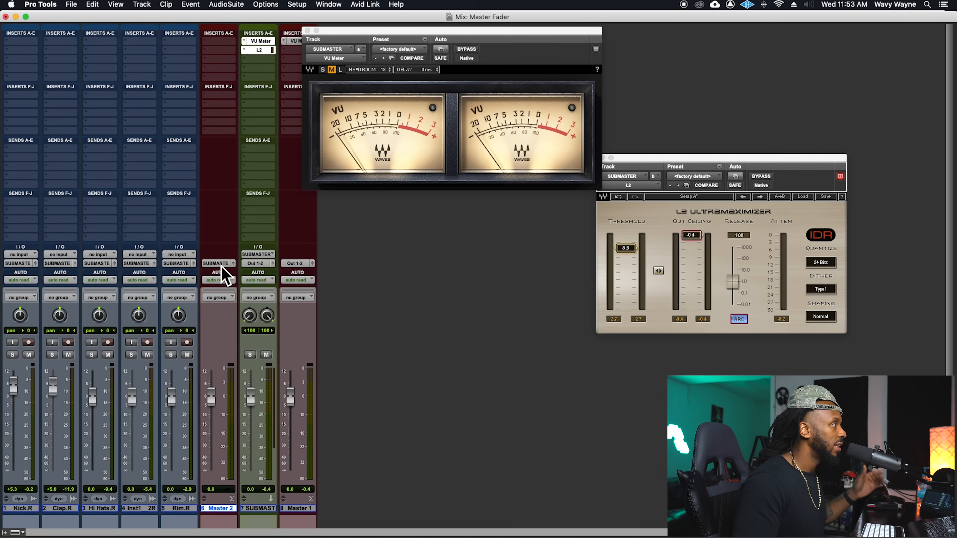
pyautogui.moveTo(226, 519)
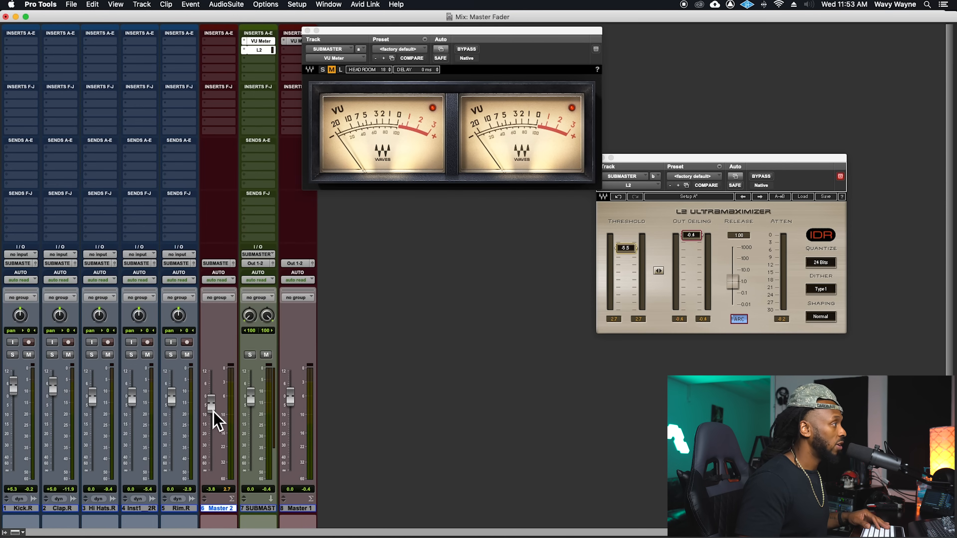
pyautogui.moveTo(211, 399); pyautogui.dragTo(211, 406)
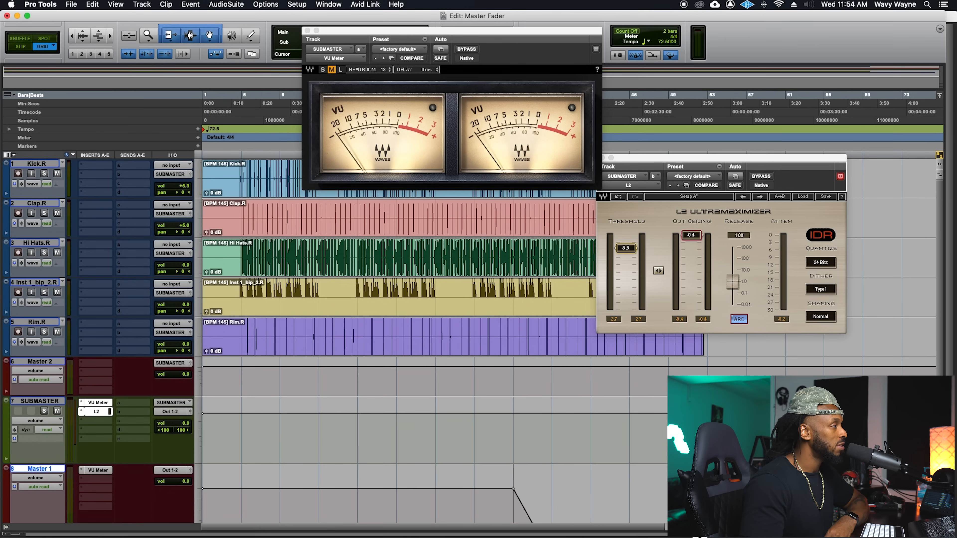
# Scroll through the session tracks before returning to the mixer
pyautogui.scroll(-3)
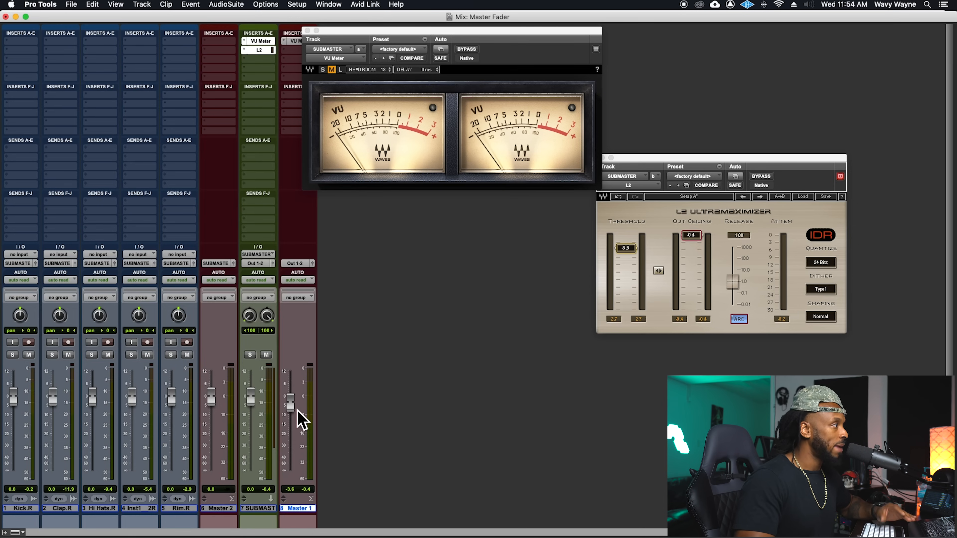
pyautogui.moveTo(290, 399); pyautogui.dragTo(290, 415)
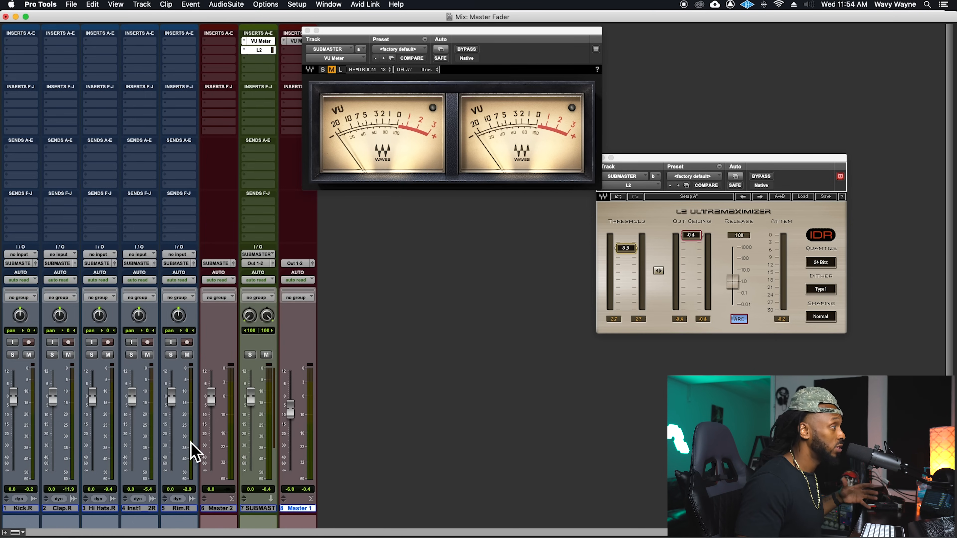
pyautogui.moveTo(189, 457)
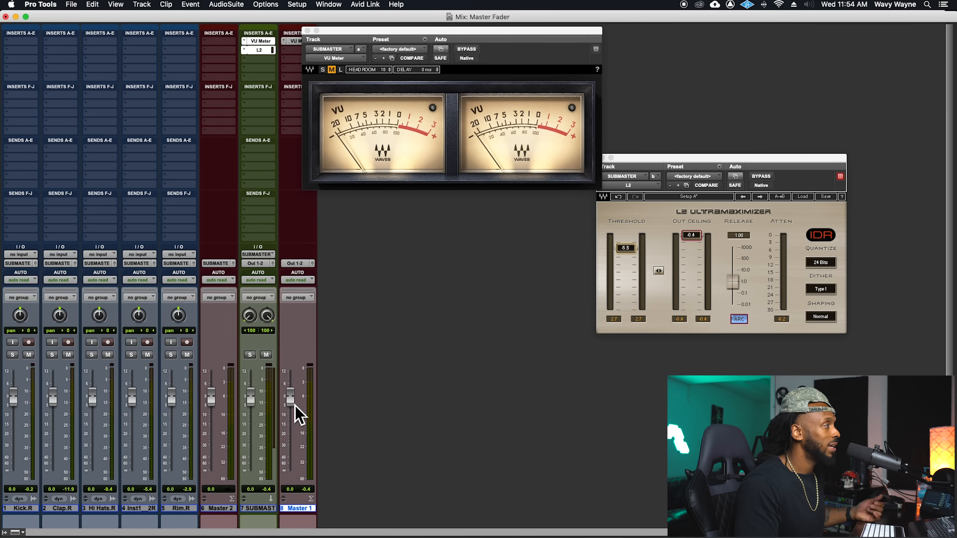
pyautogui.moveTo(298, 405)
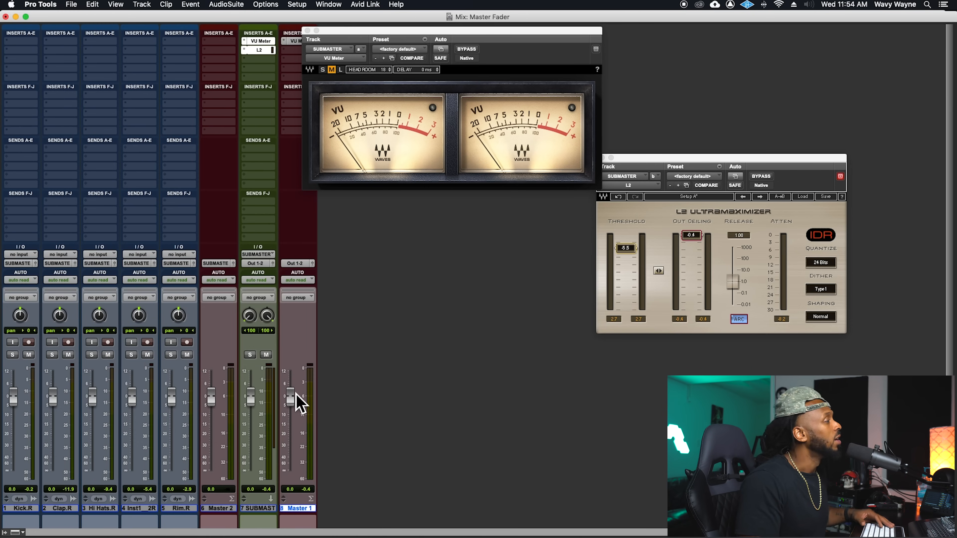